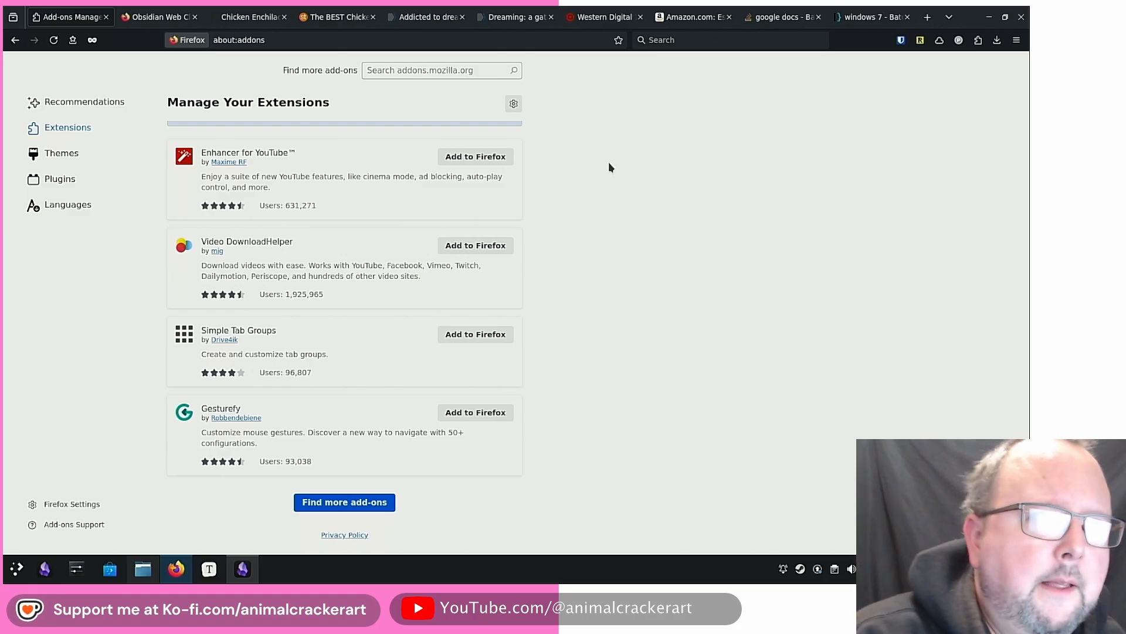
mouse_move(580, 193)
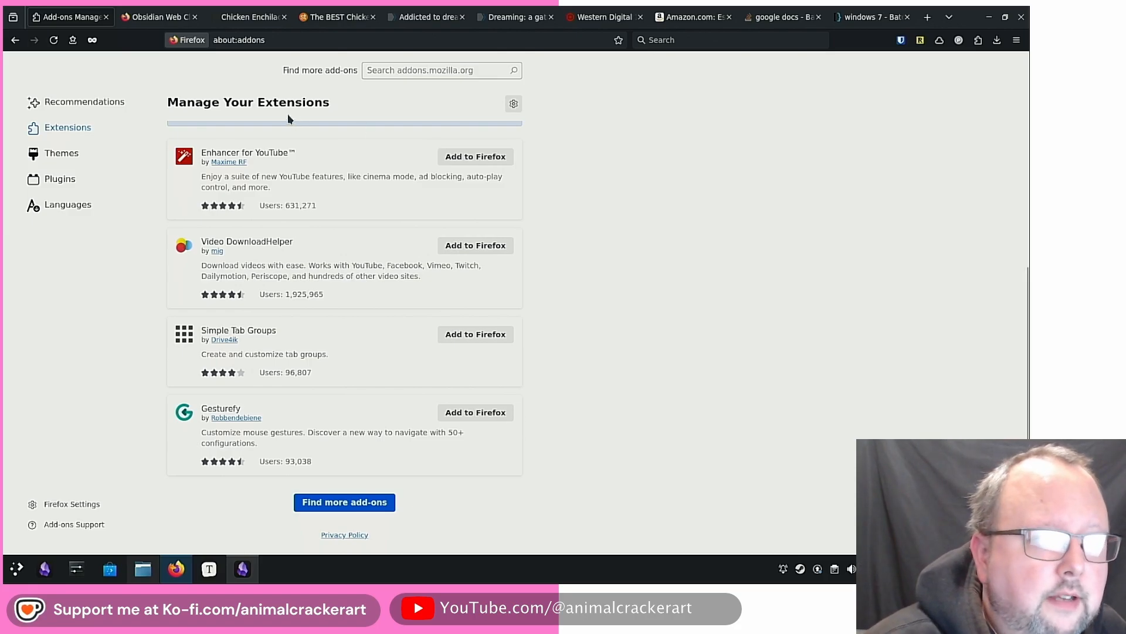
mouse_move(676, 251)
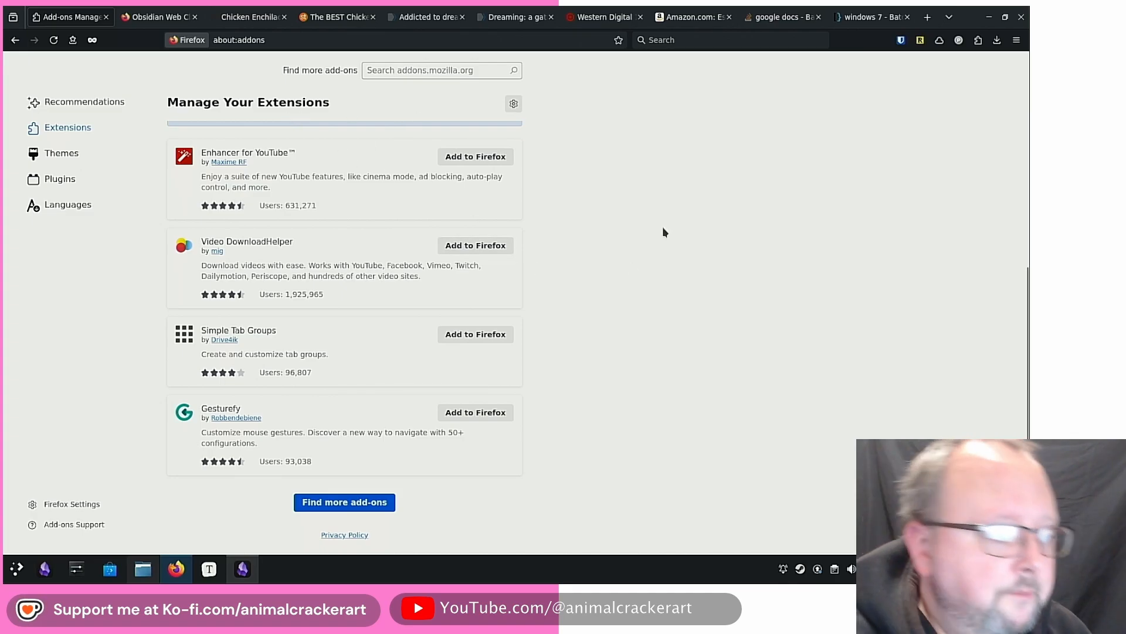
mouse_move(760, 115)
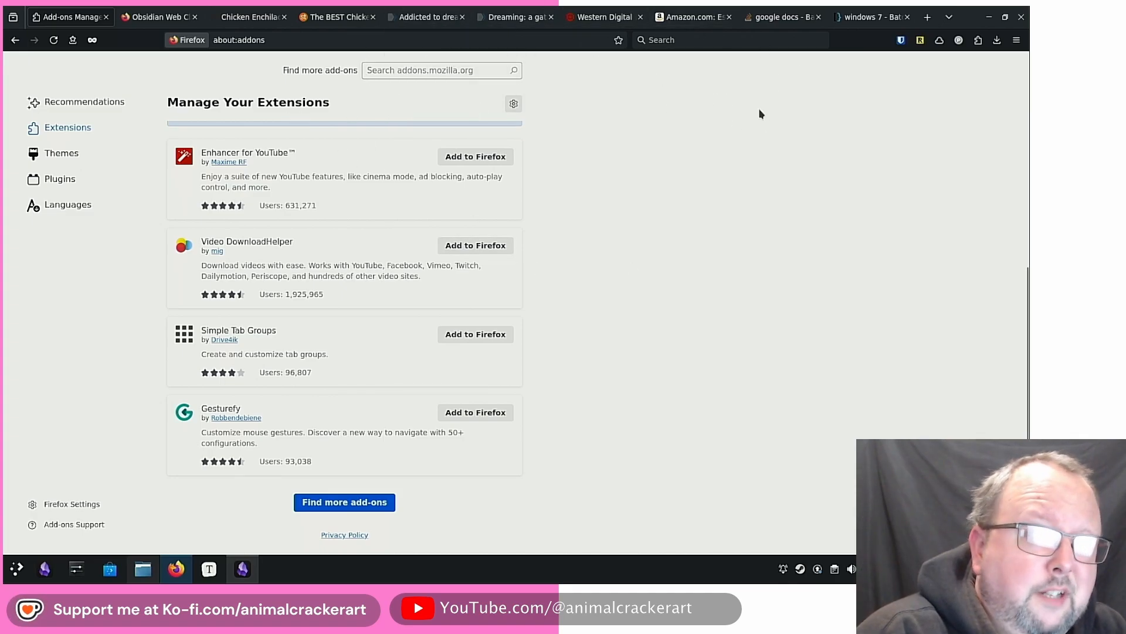
Switch to the Obsidian Web Clipper listing on Firefox Add-ons and review its description.
click(981, 40)
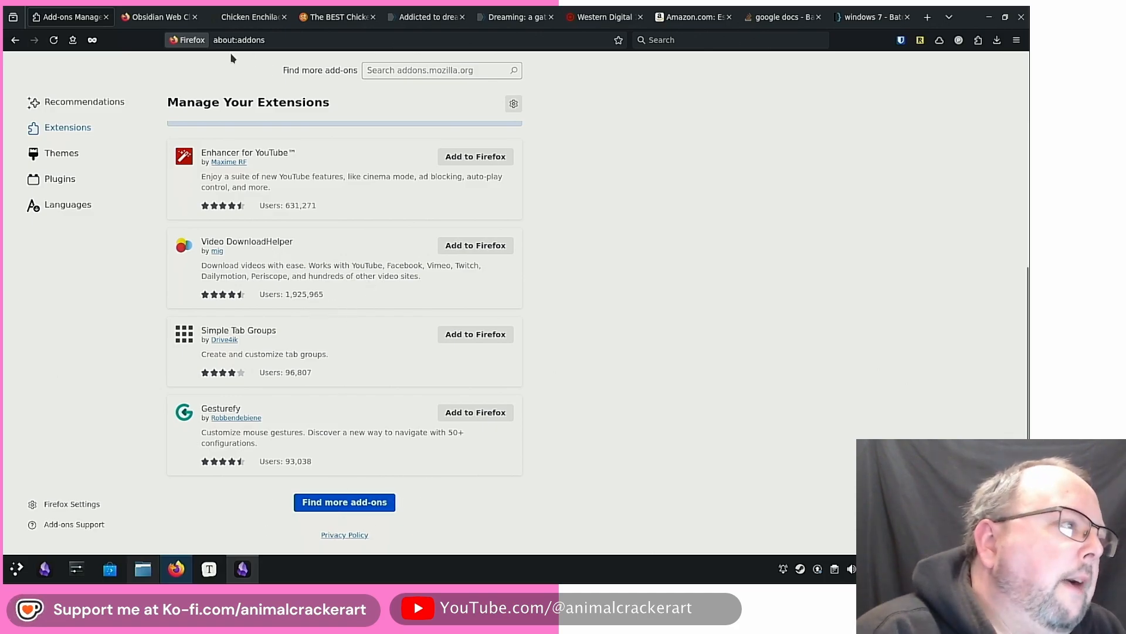
click(157, 17)
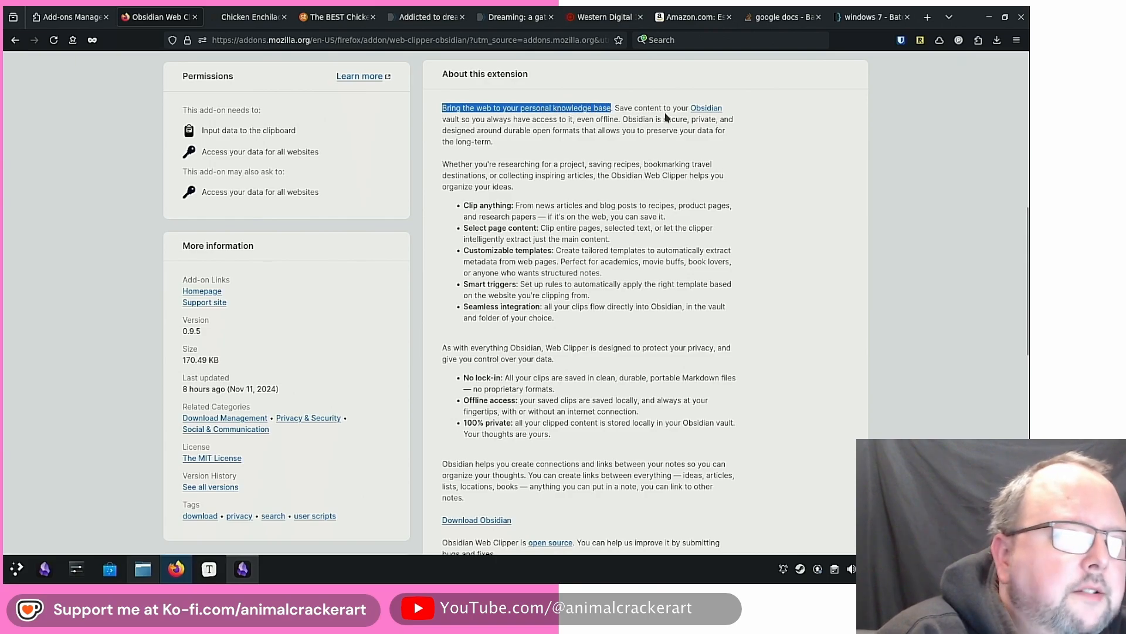
mouse_move(561, 130)
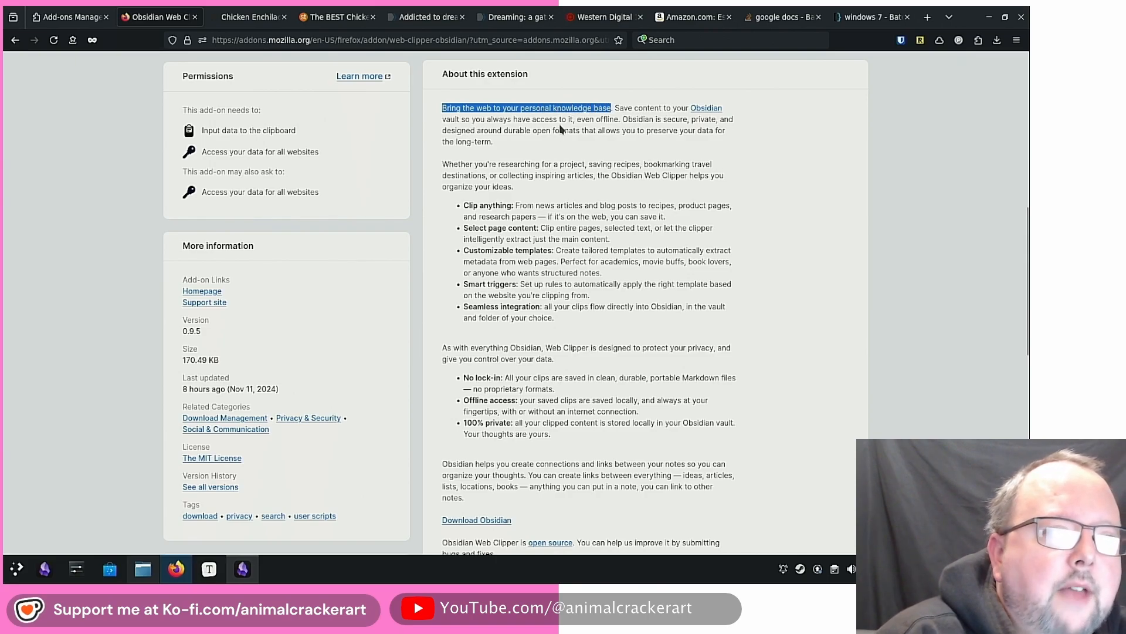
mouse_move(507, 169)
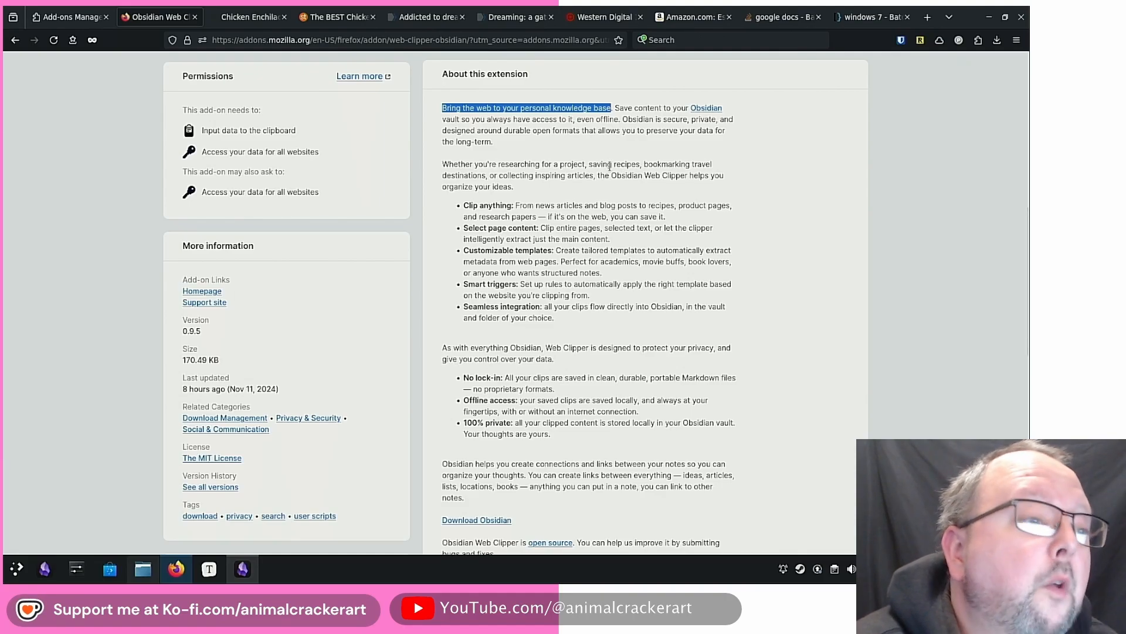
mouse_move(605, 175)
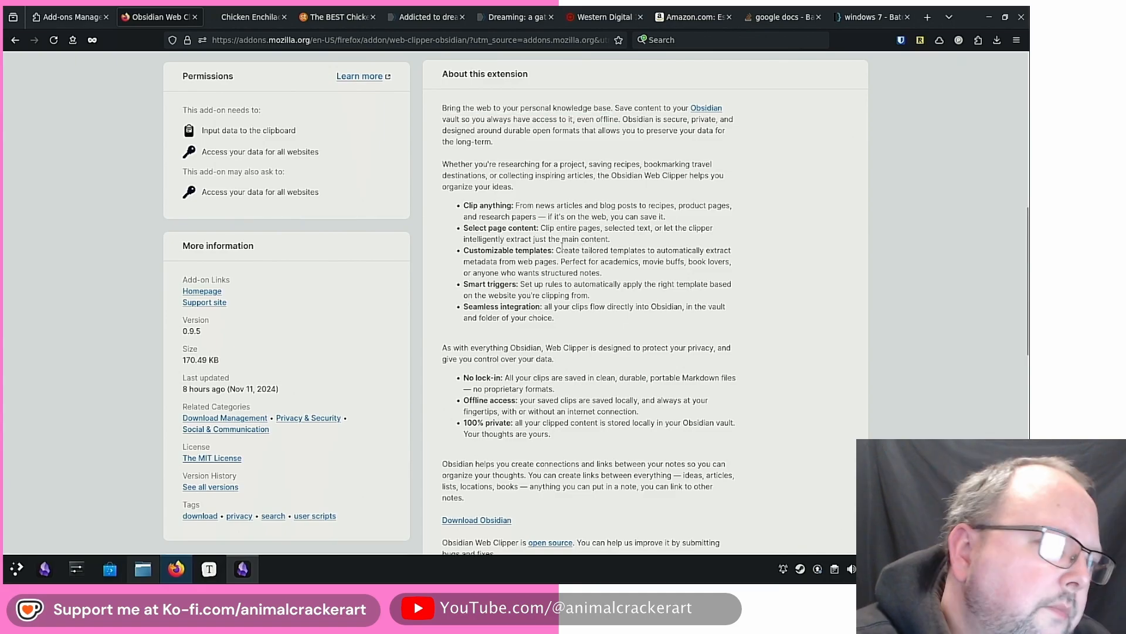
mouse_move(762, 242)
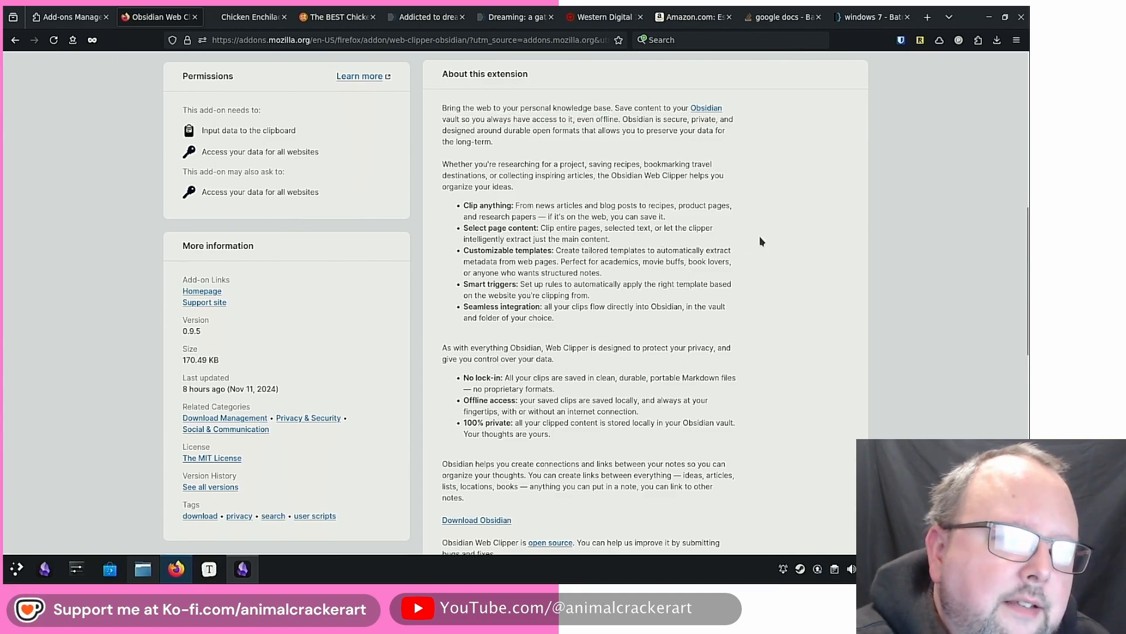
mouse_move(519, 272)
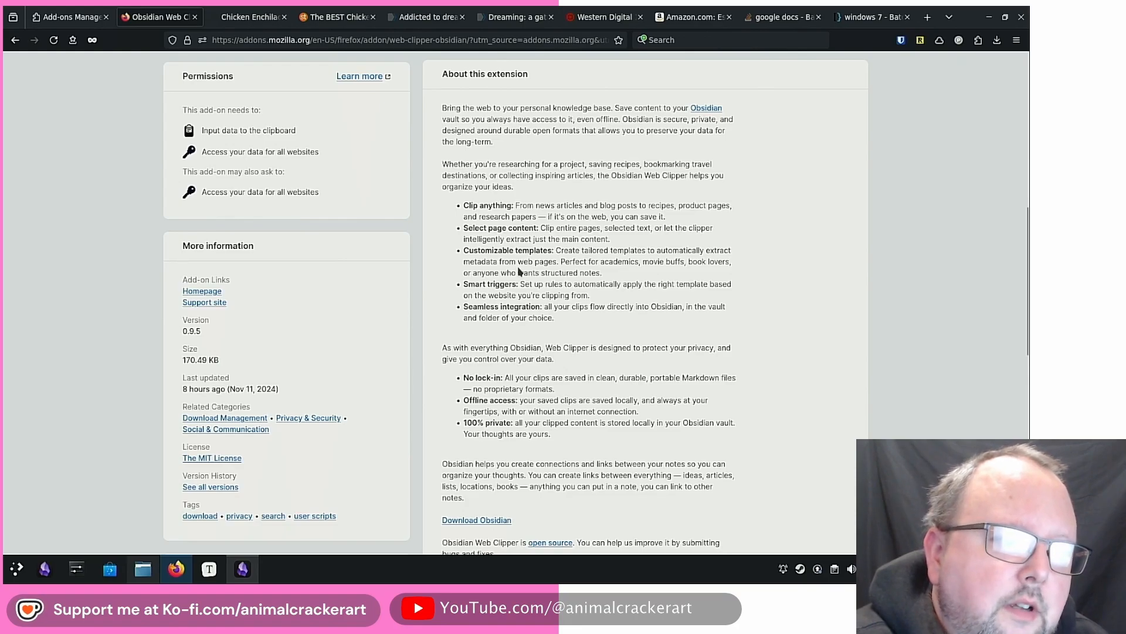
mouse_move(662, 261)
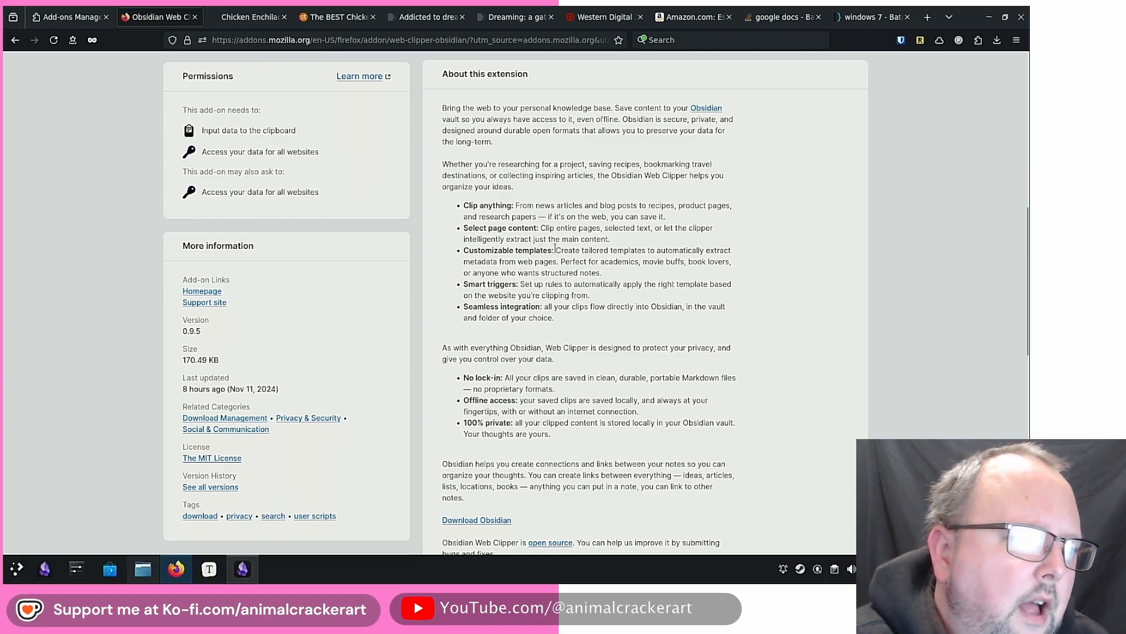
drag(555, 250, 602, 272)
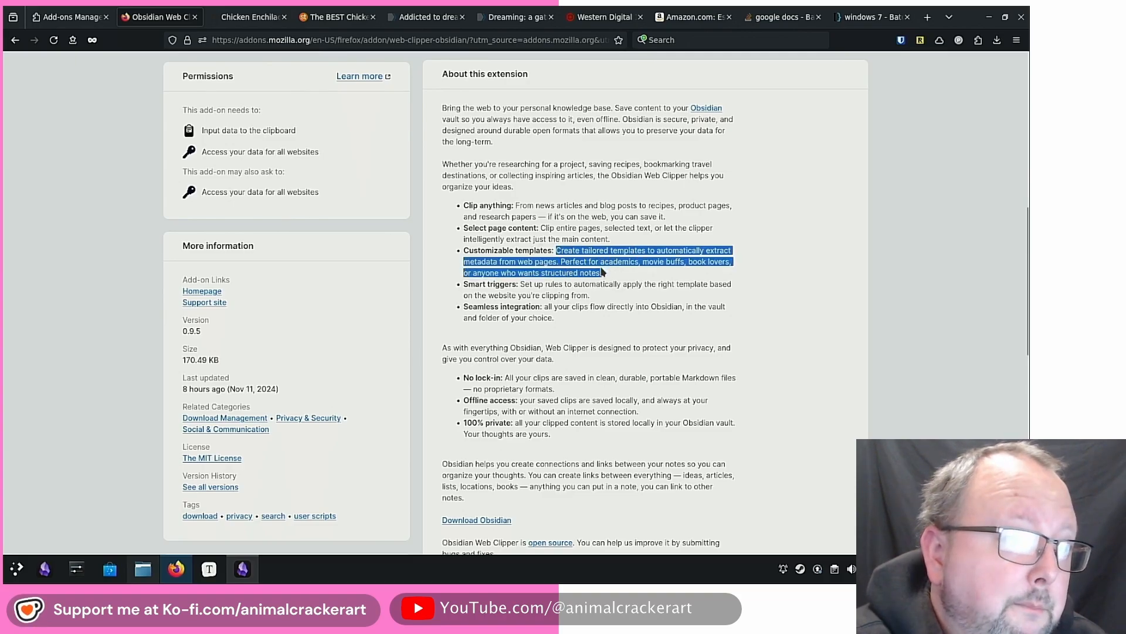
click(612, 278)
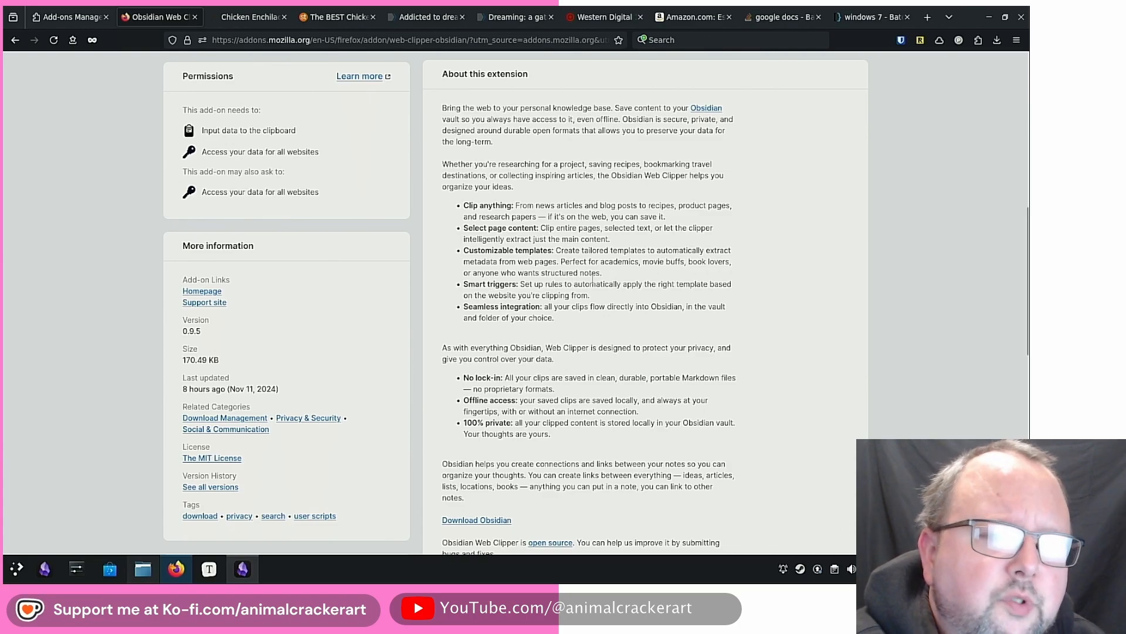
mouse_move(784, 295)
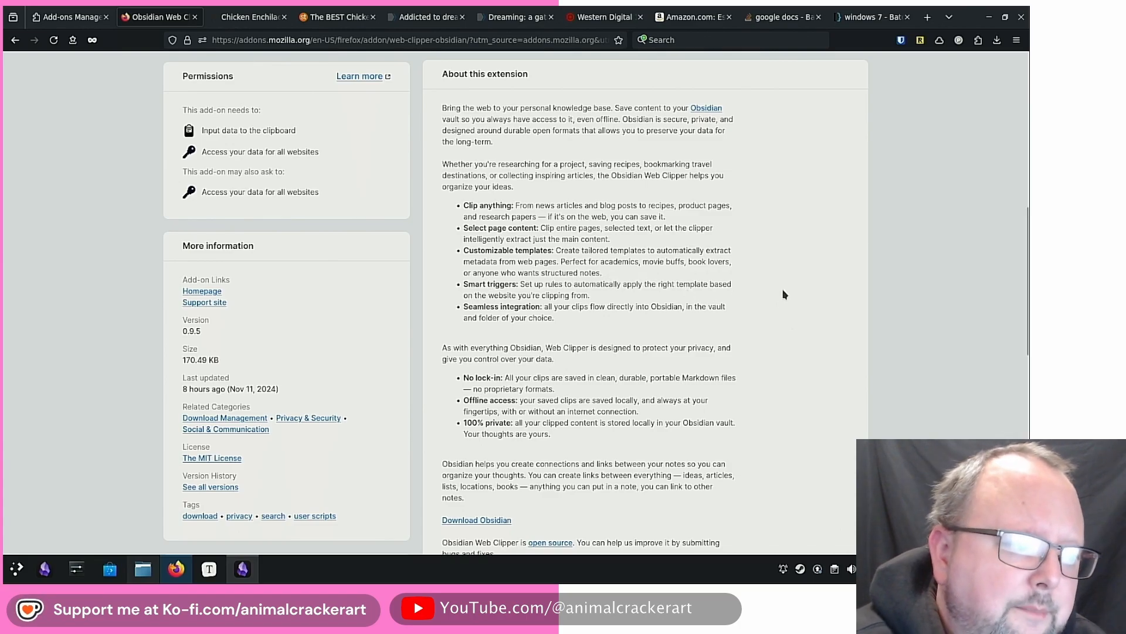
mouse_move(592, 300)
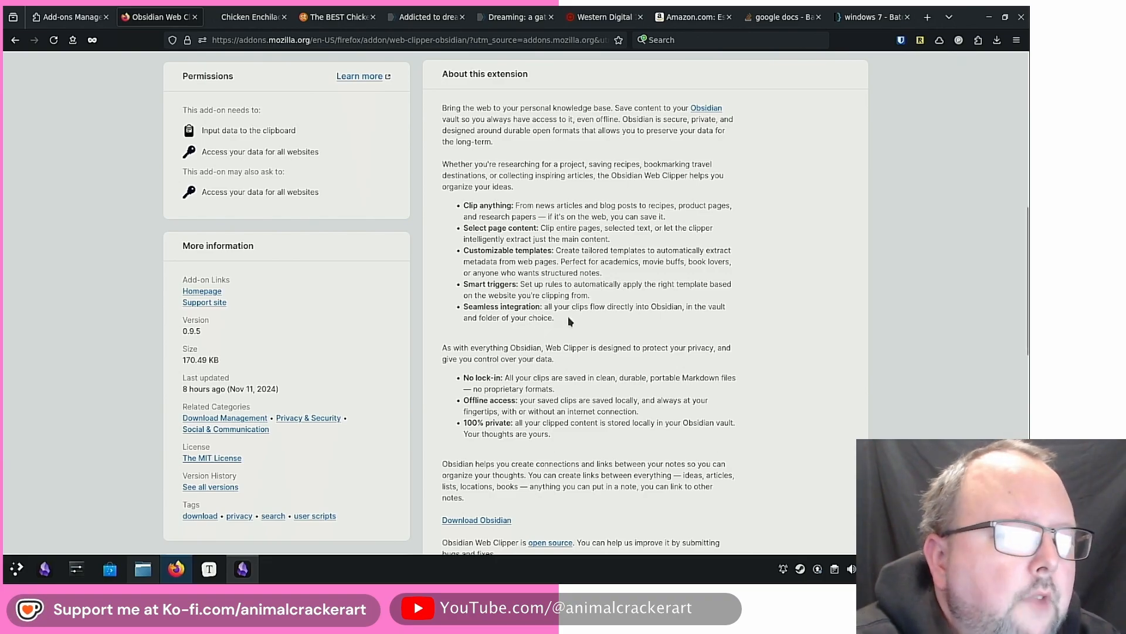
mouse_move(665, 307)
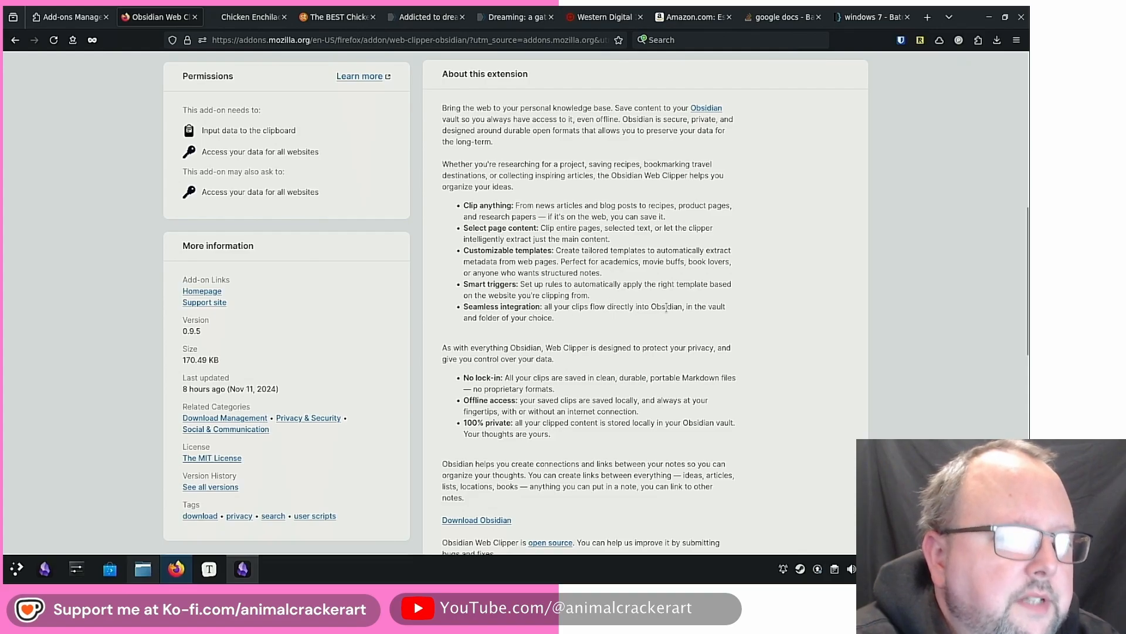
mouse_move(510, 333)
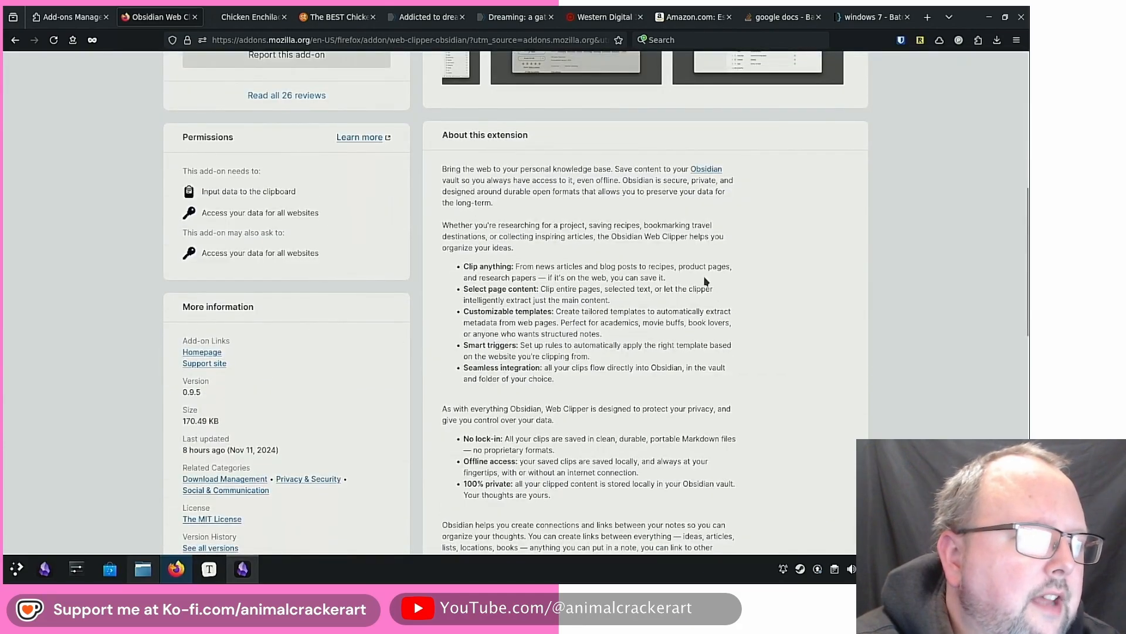
Switch to the Gimme Some Oven Chicken Enchiladas tab and scroll past the introduction.
click(255, 17)
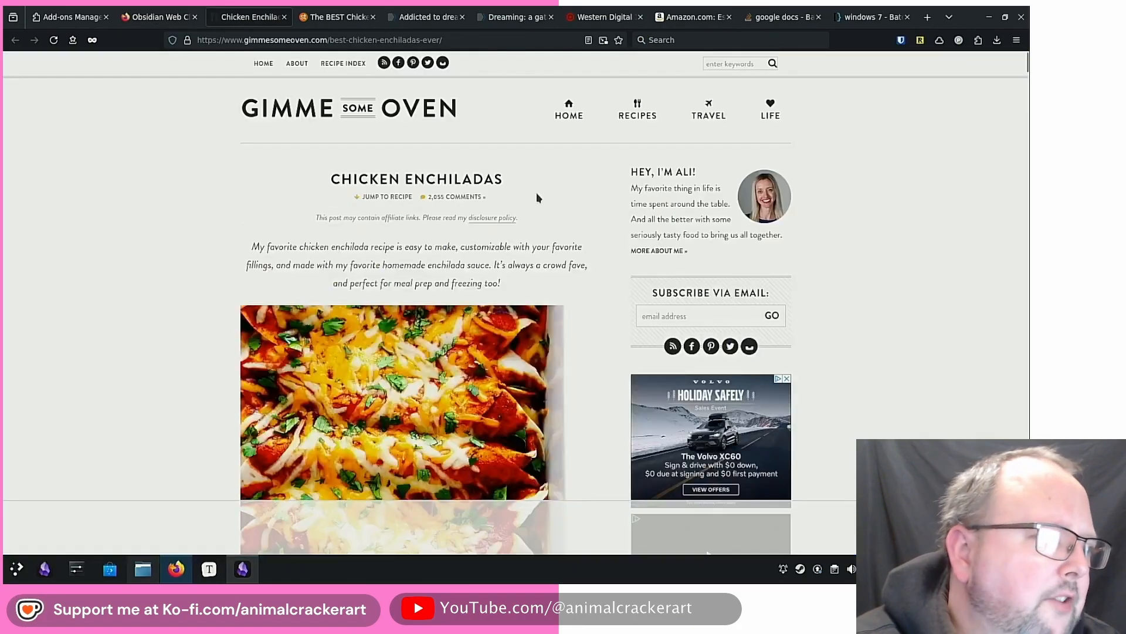
scroll(down, 3)
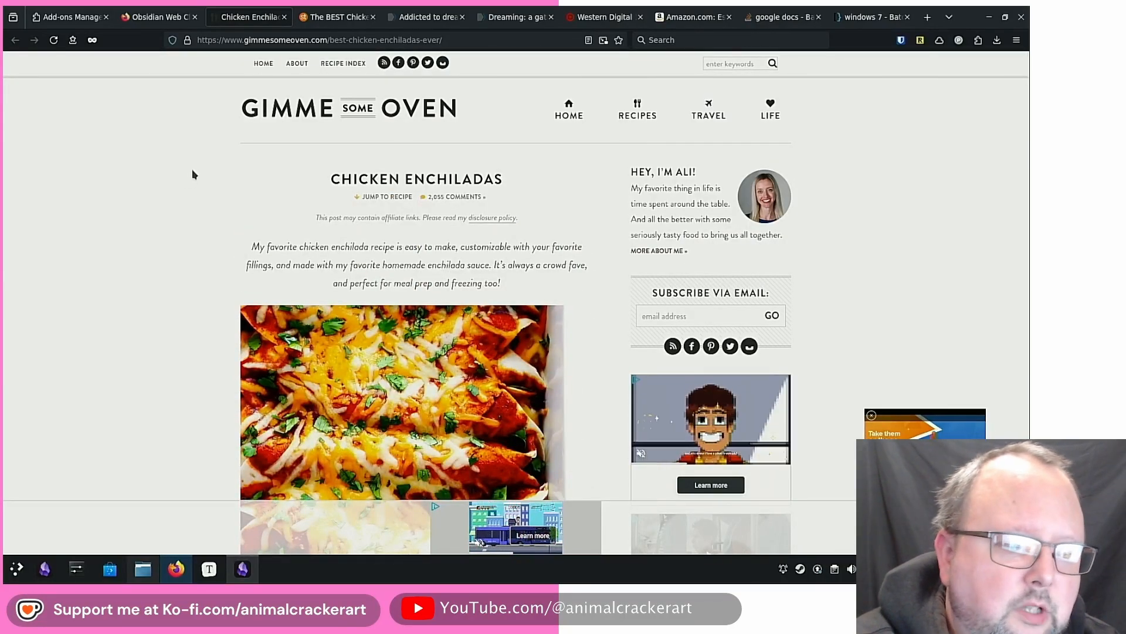
scroll(down, 3)
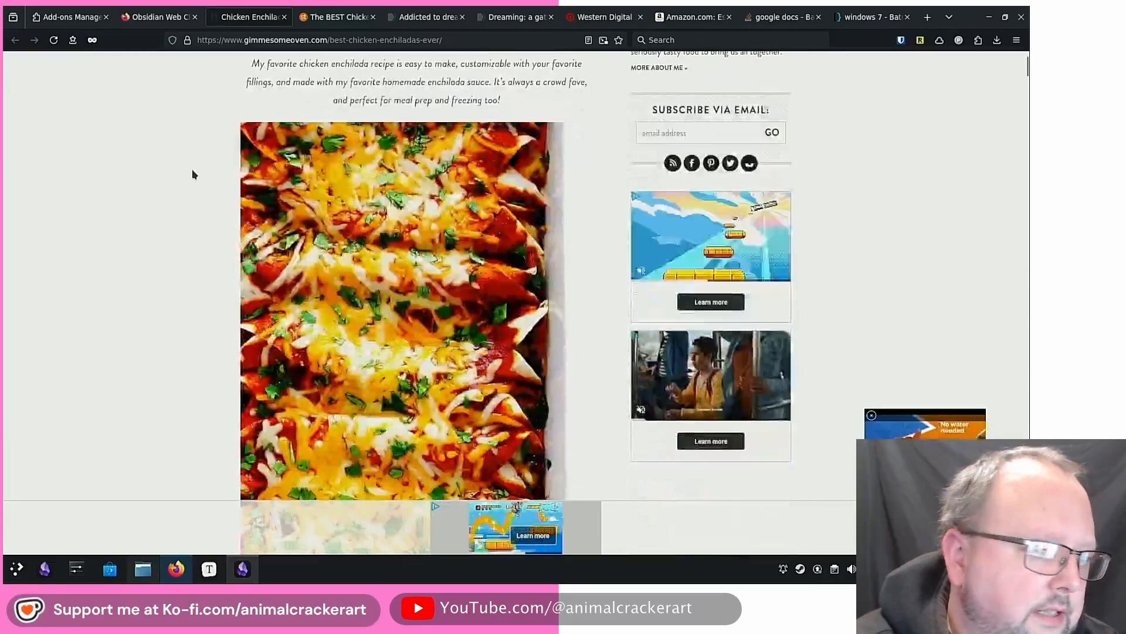
mouse_move(493, 320)
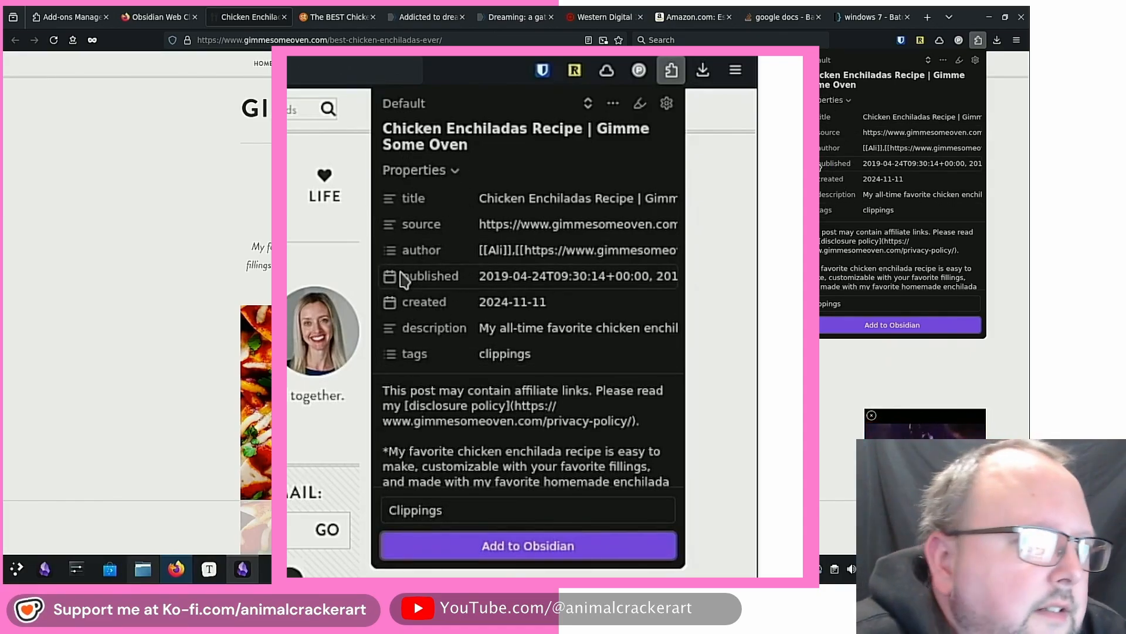
mouse_move(446, 204)
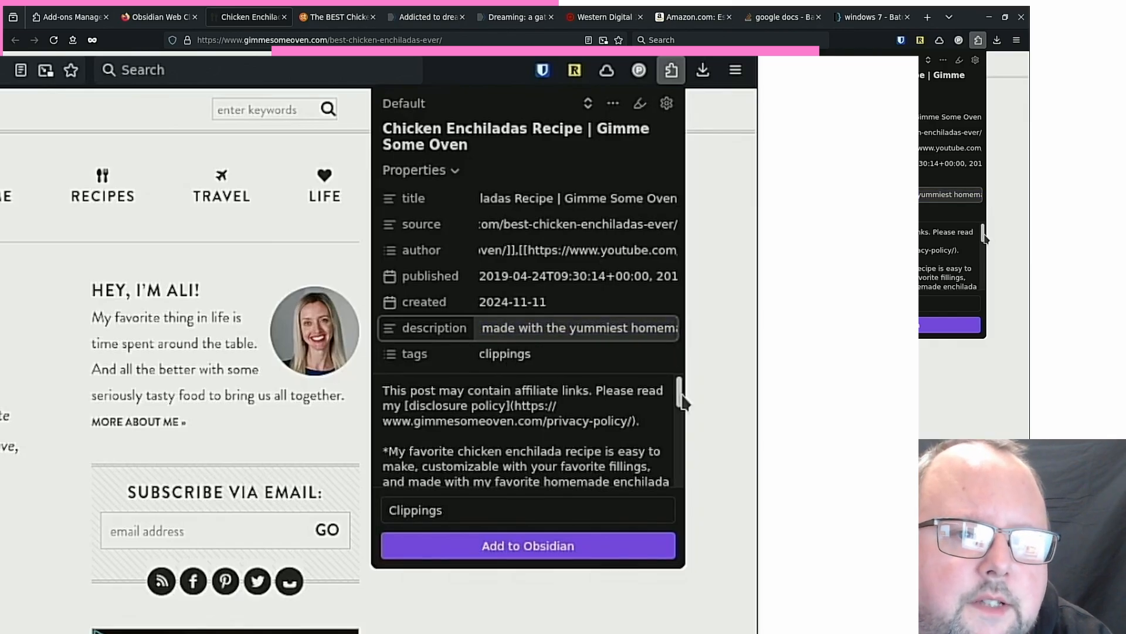
Scroll the clip preview showing the recipe's title, source, author, dates and clippings tag.
scroll(down, 3)
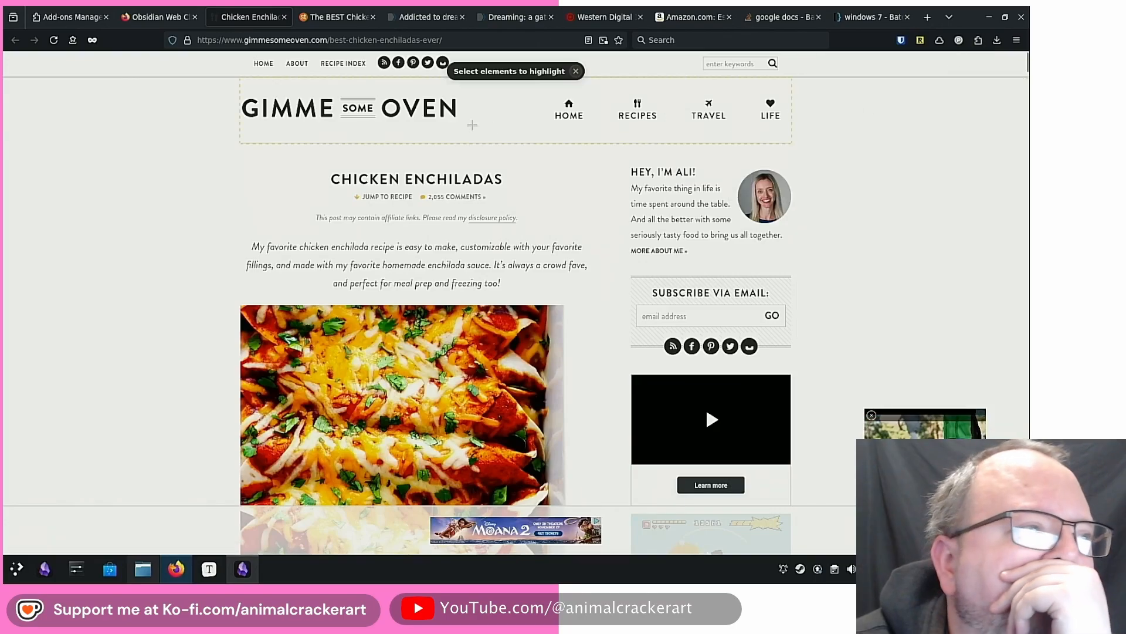
Highlight the Chicken filling note under Chicken Enchilada Ingredients.
scroll(down, 3)
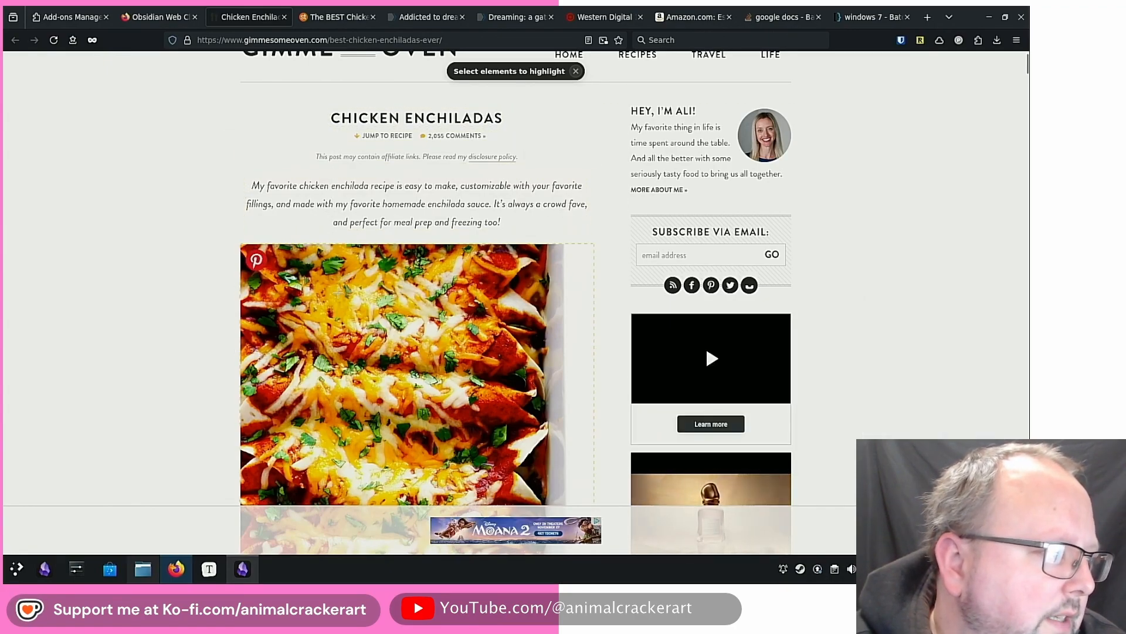
scroll(down, 3)
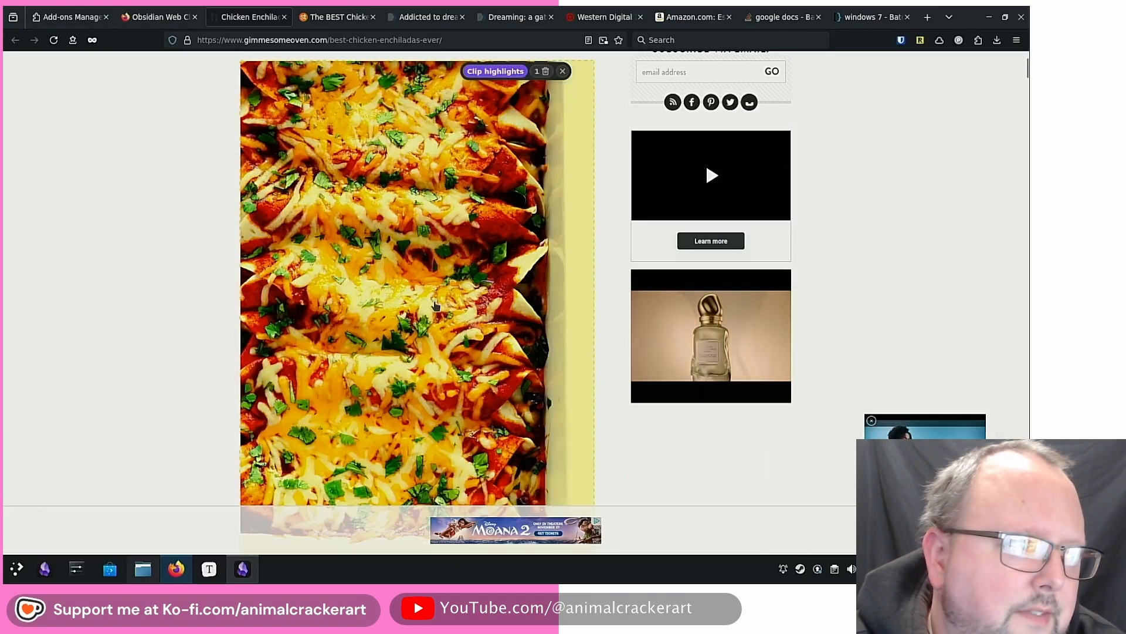
scroll(down, 3)
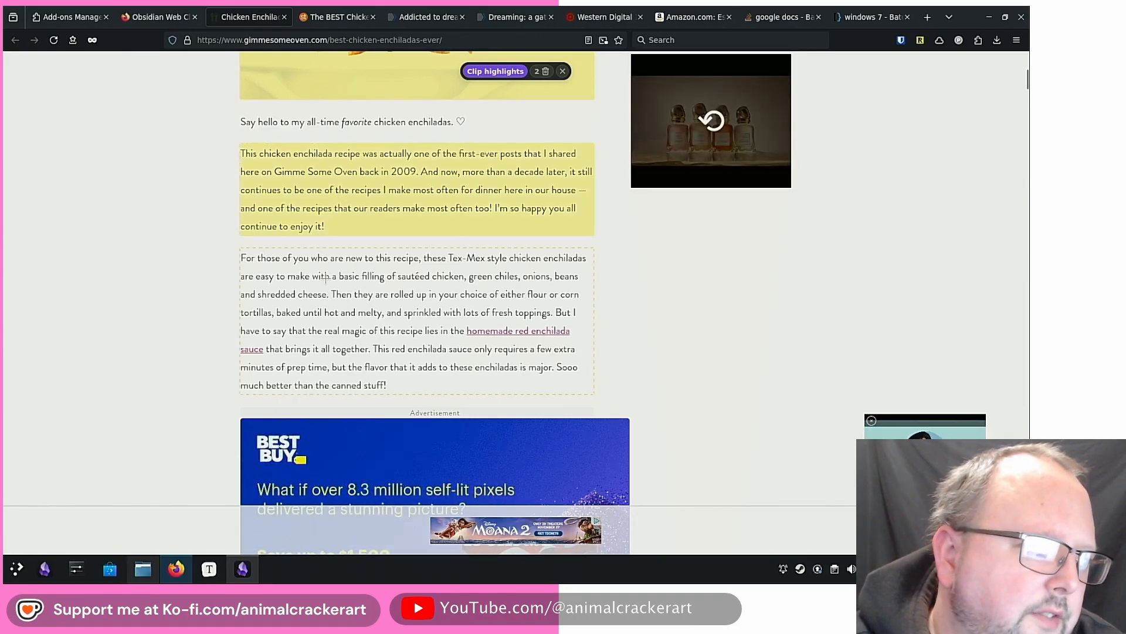
drag(339, 276, 494, 275)
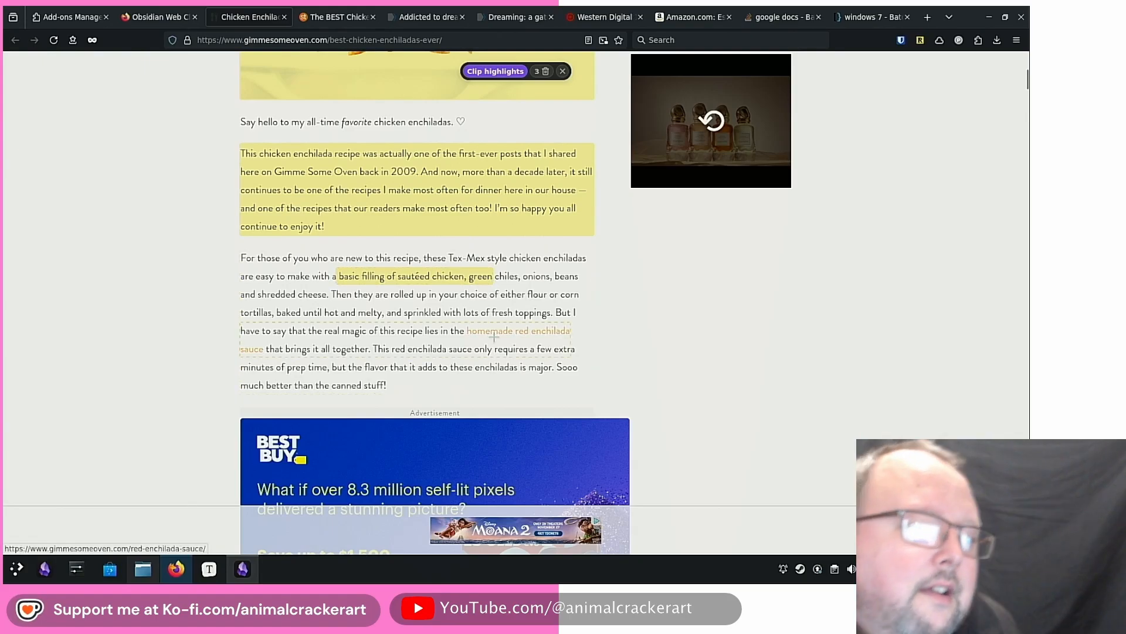
mouse_move(514, 335)
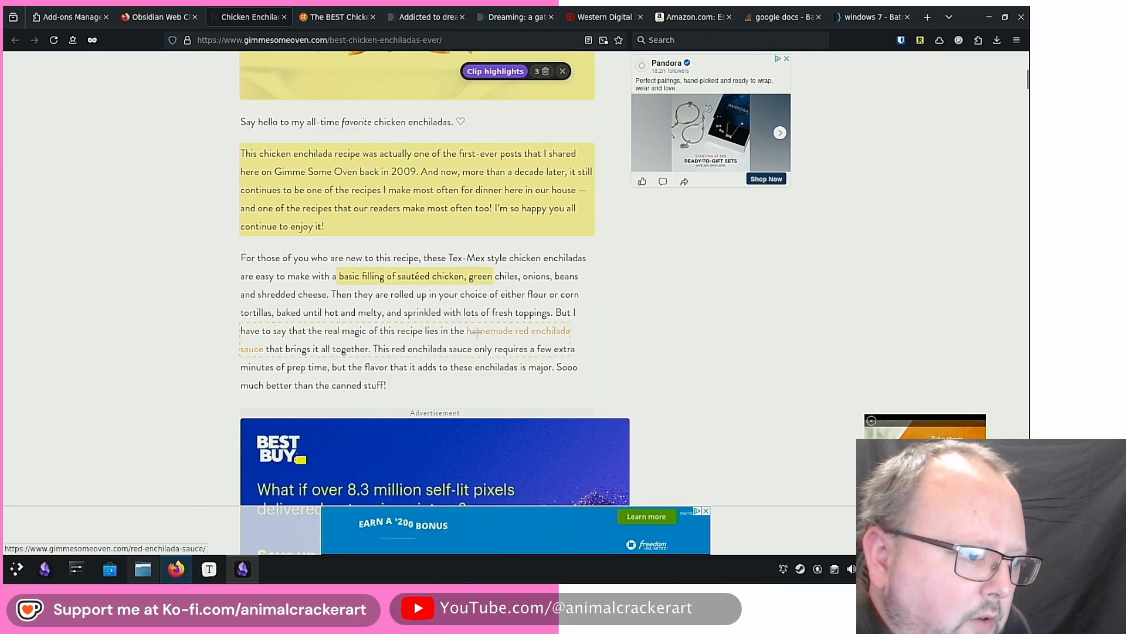
Highlight the Beans ingredient notes and reopen the clipper preview with the highlights.
scroll(down, 3)
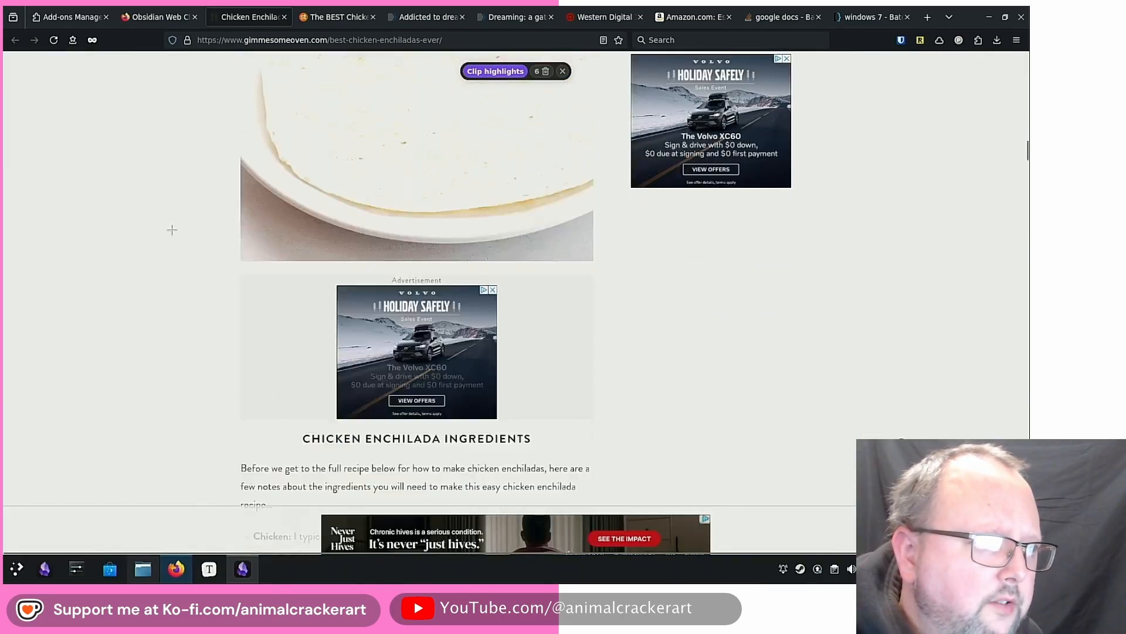
scroll(down, 3)
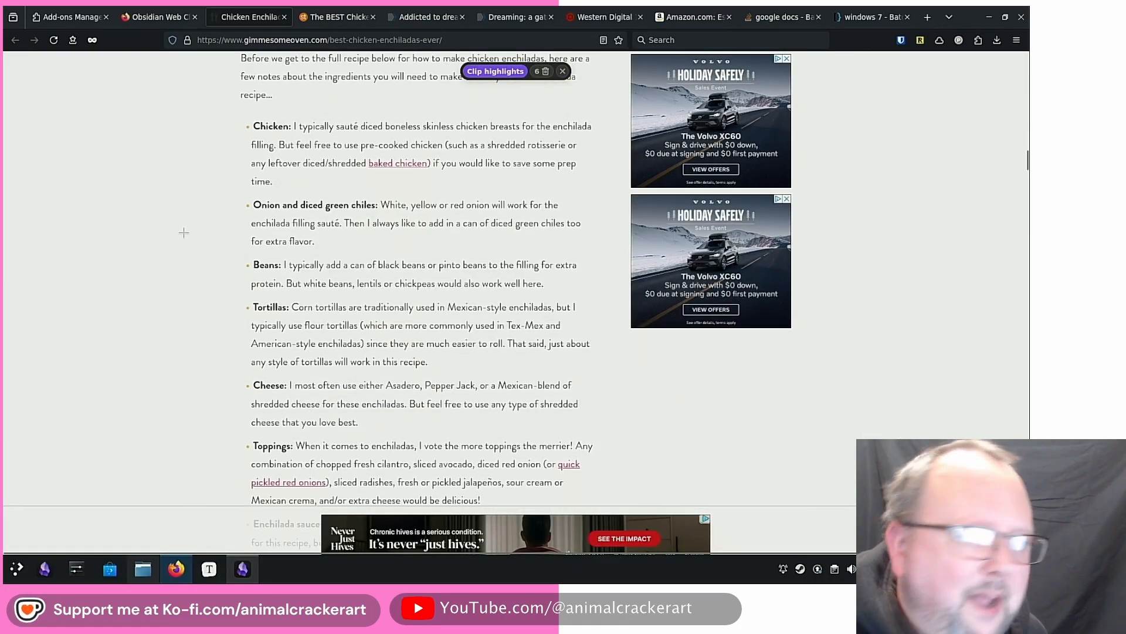
click(242, 568)
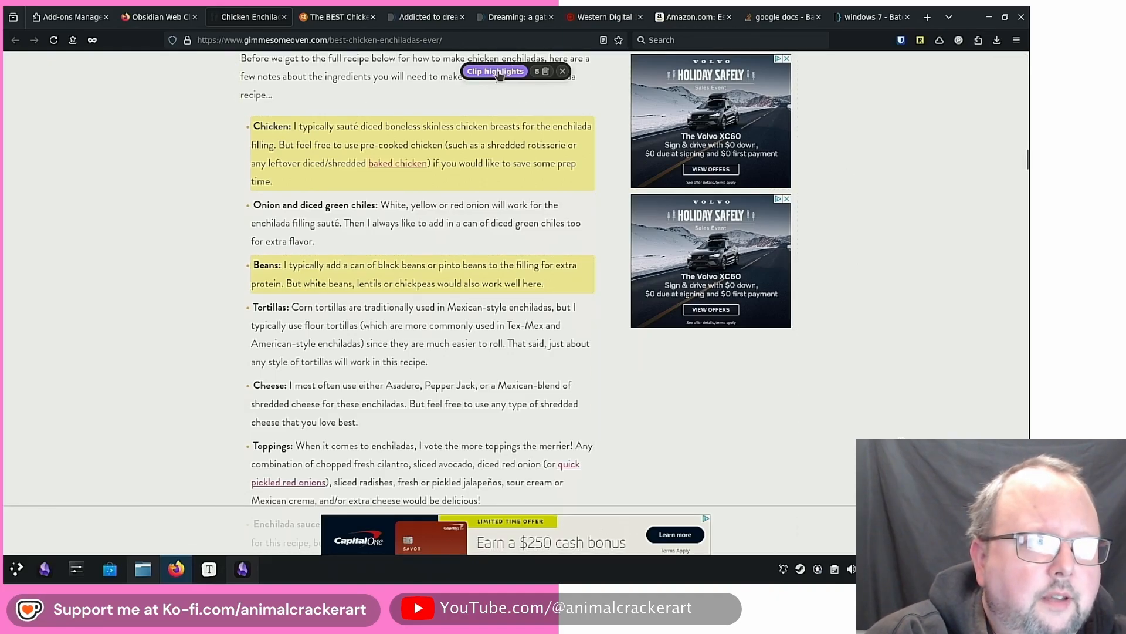
click(976, 40)
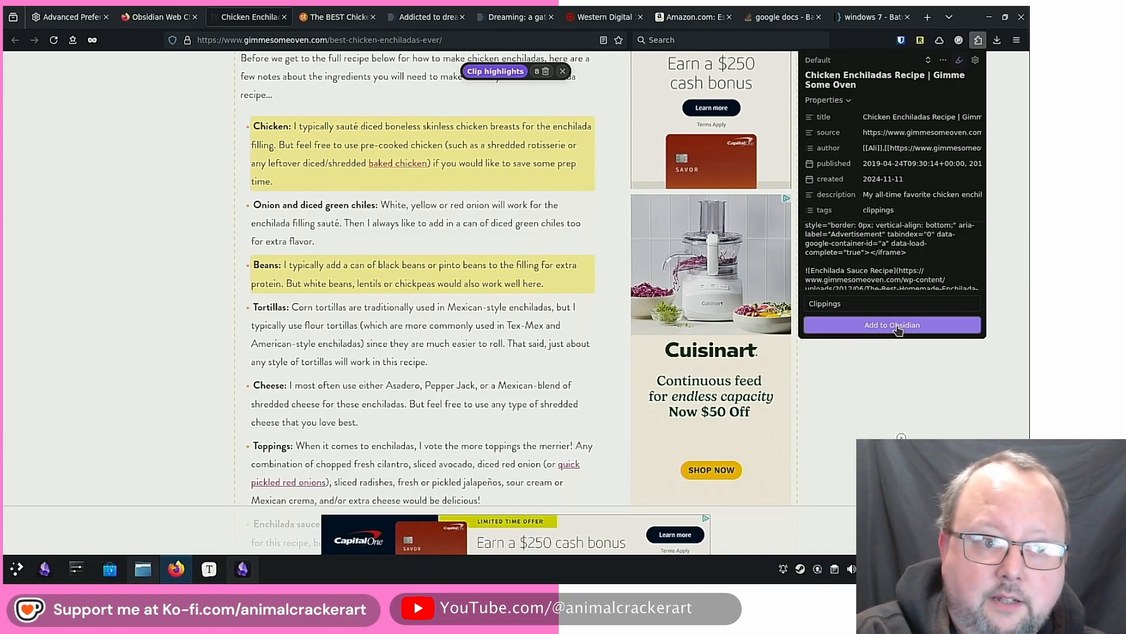
Add the clipped recipe to Obsidian, always allowing the extension to open obsidian links.
click(892, 325)
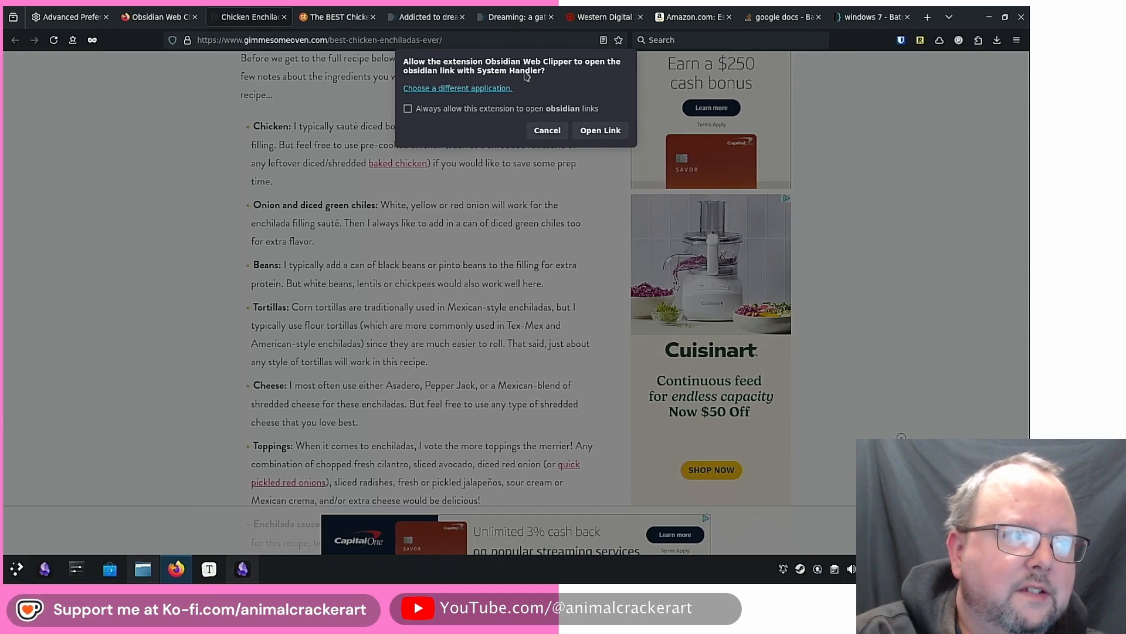
click(409, 108)
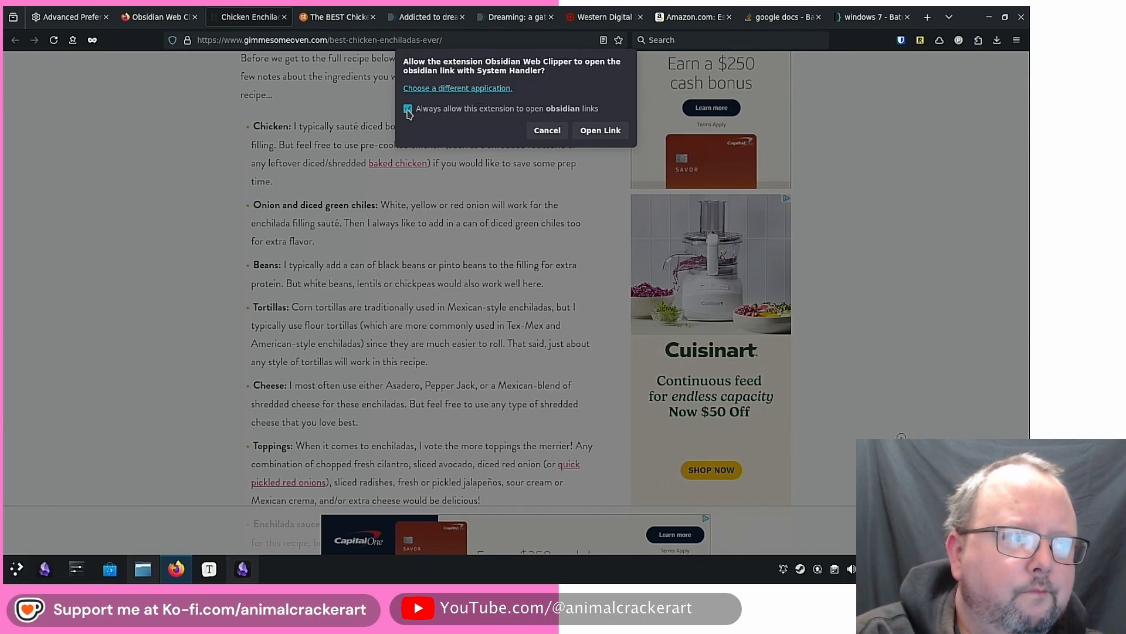
click(547, 130)
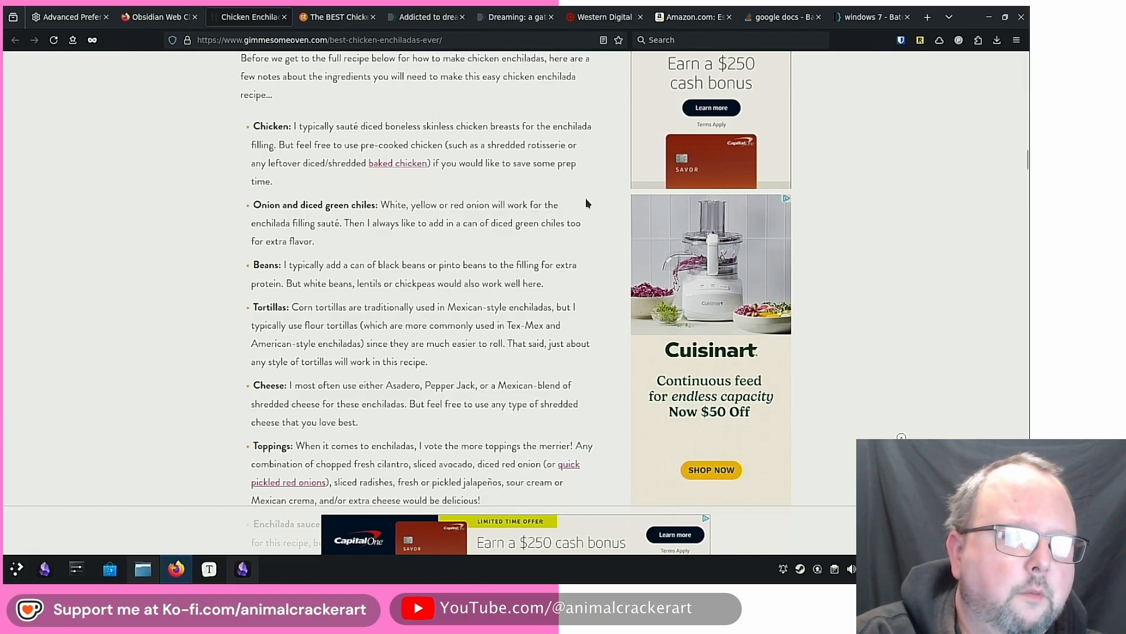
scroll(up, 3)
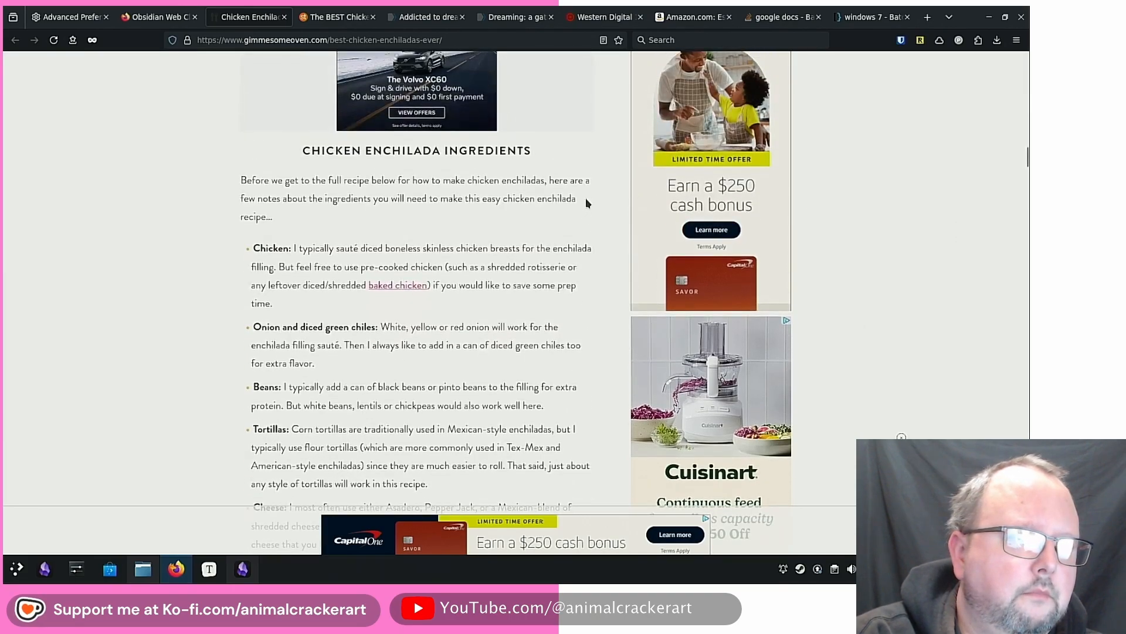
click(241, 567)
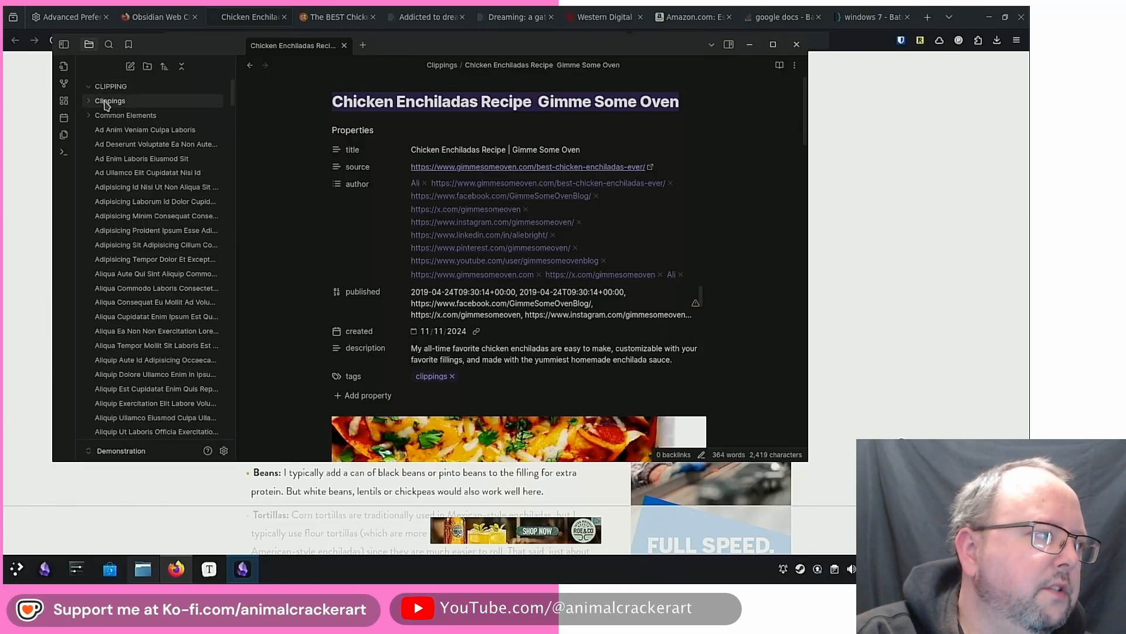
Expand the Clippings folder and scroll through the Chicken Enchiladas Recipe note.
click(110, 101)
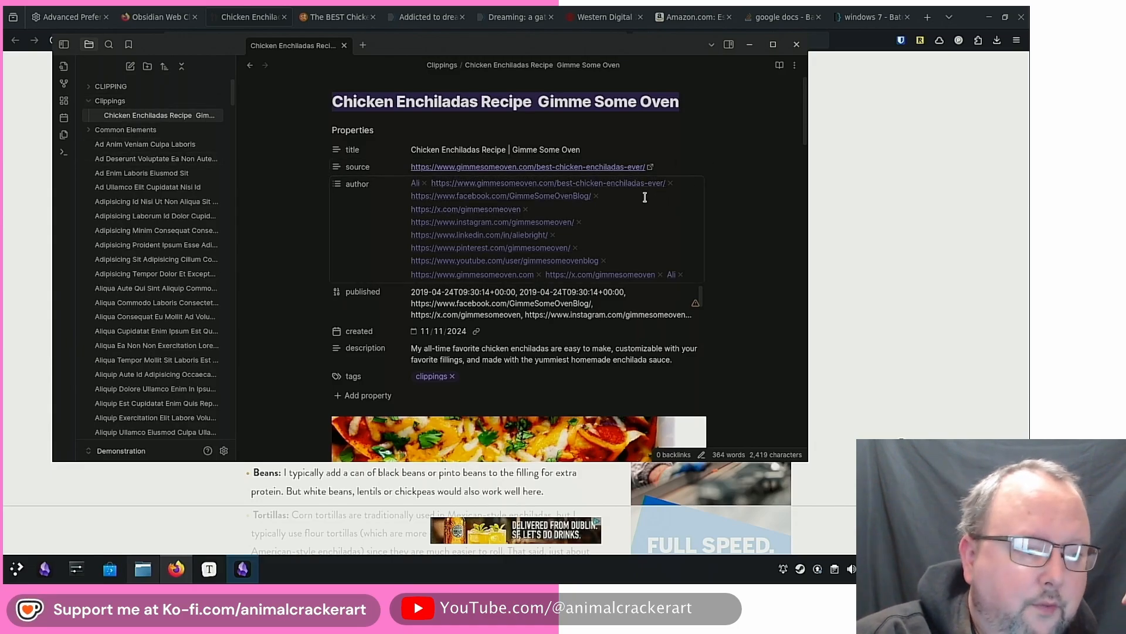
mouse_move(162, 85)
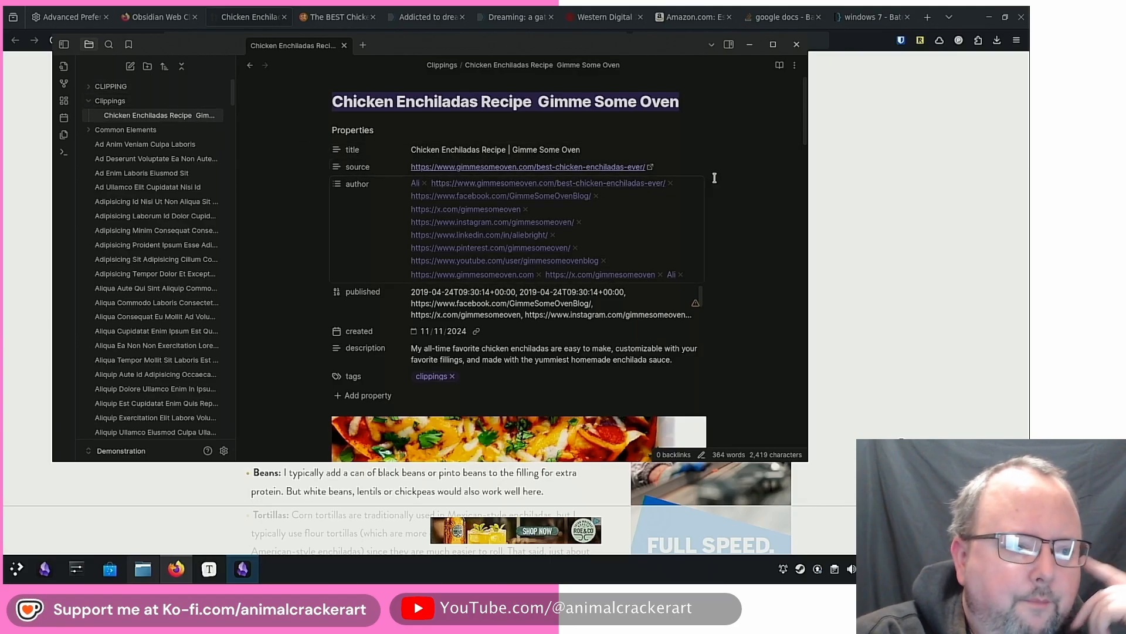
mouse_move(507, 210)
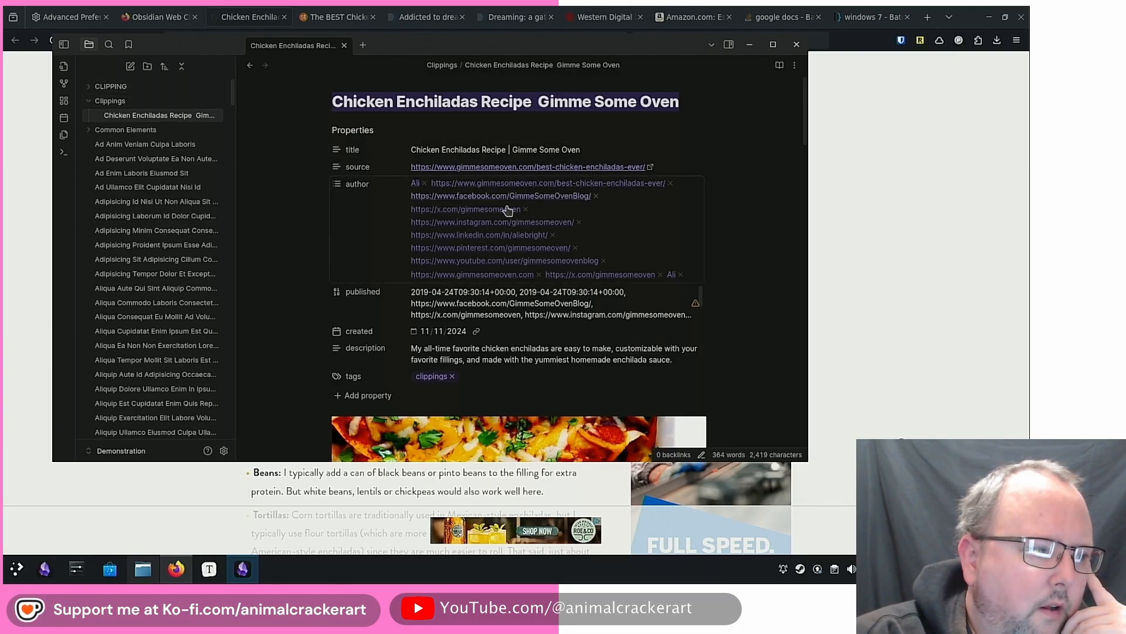
mouse_move(497, 251)
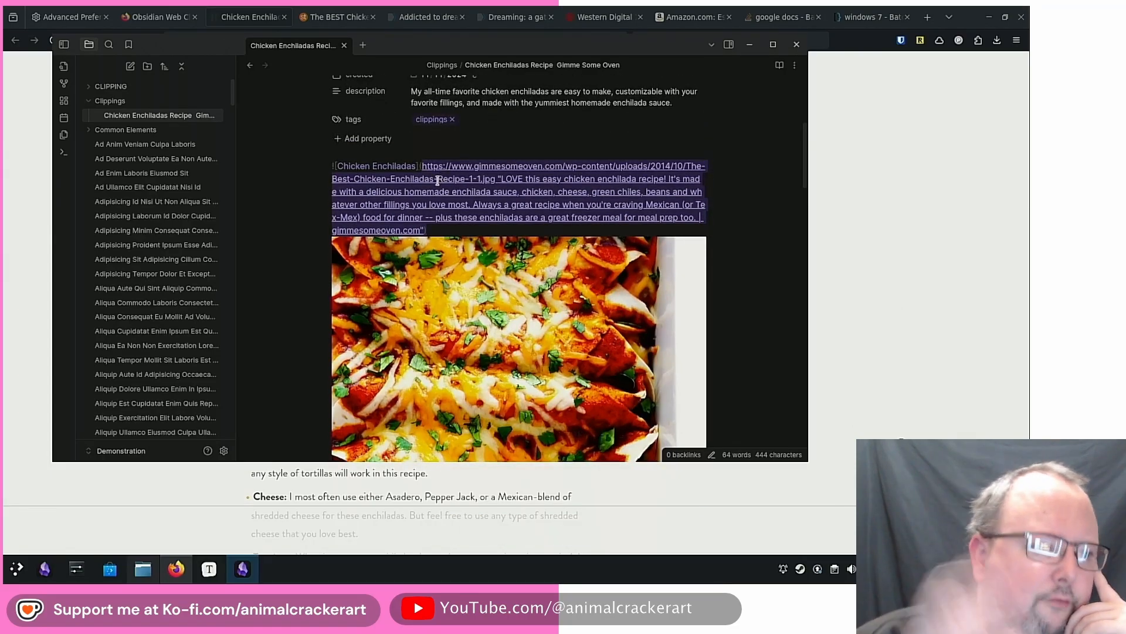
scroll(down, 3)
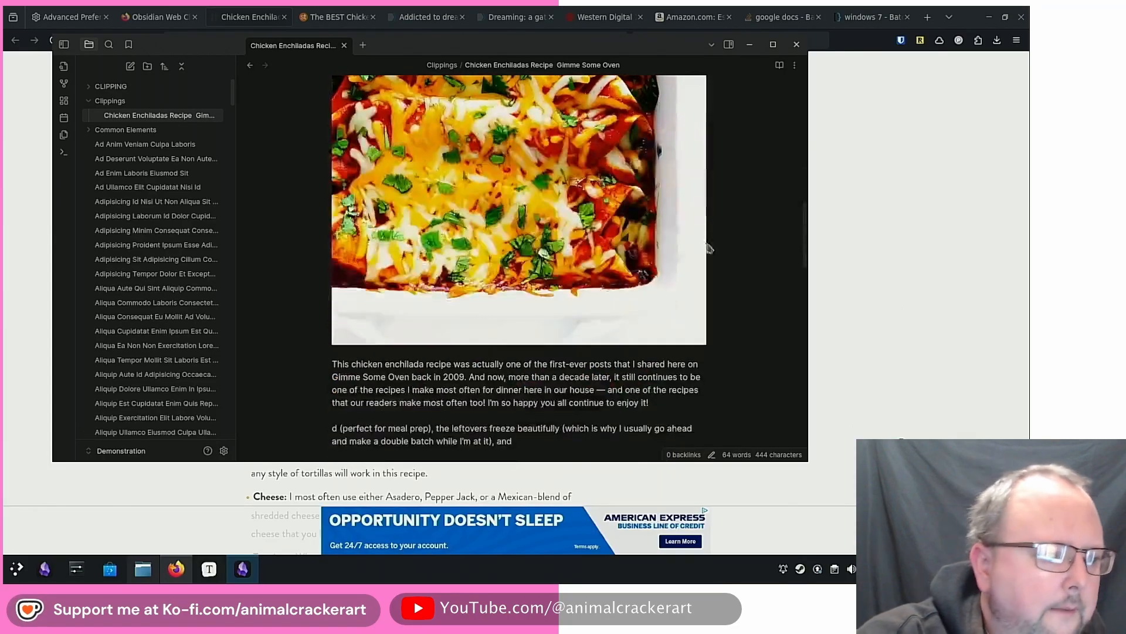
scroll(down, 3)
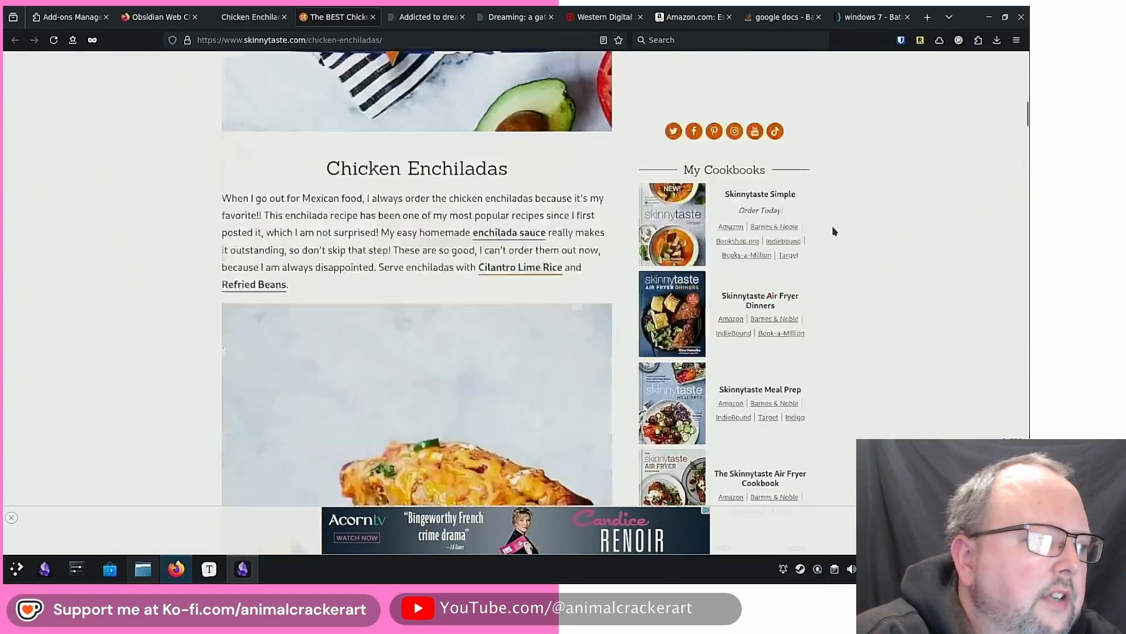
From the Skinnytaste recipe tab, bring up the Web Clipper's General settings page.
scroll(down, 3)
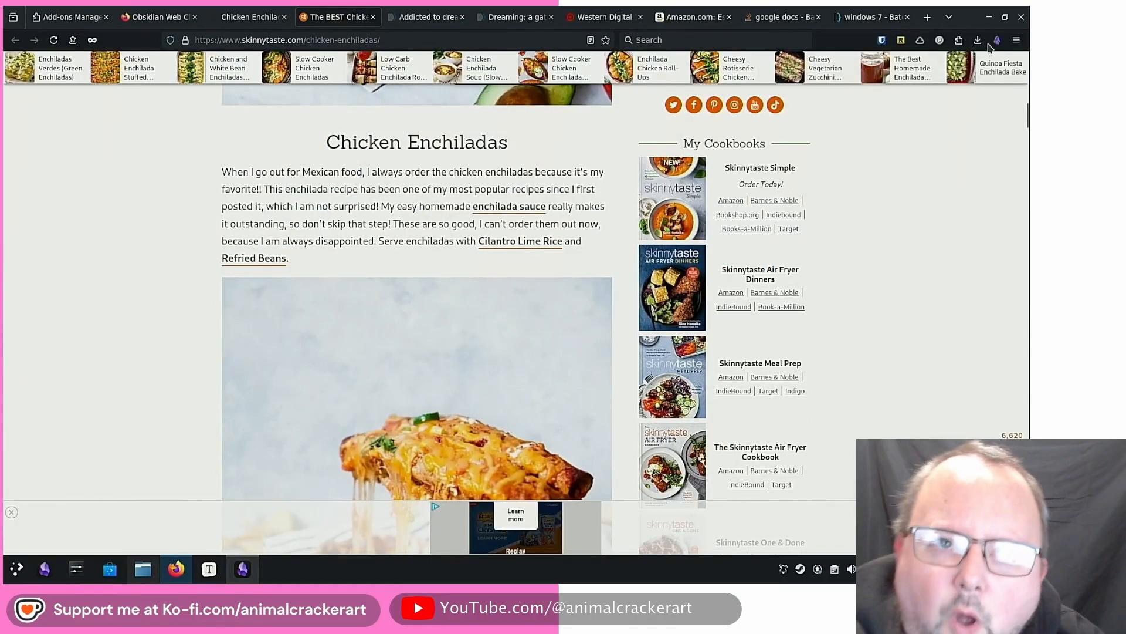
click(998, 38)
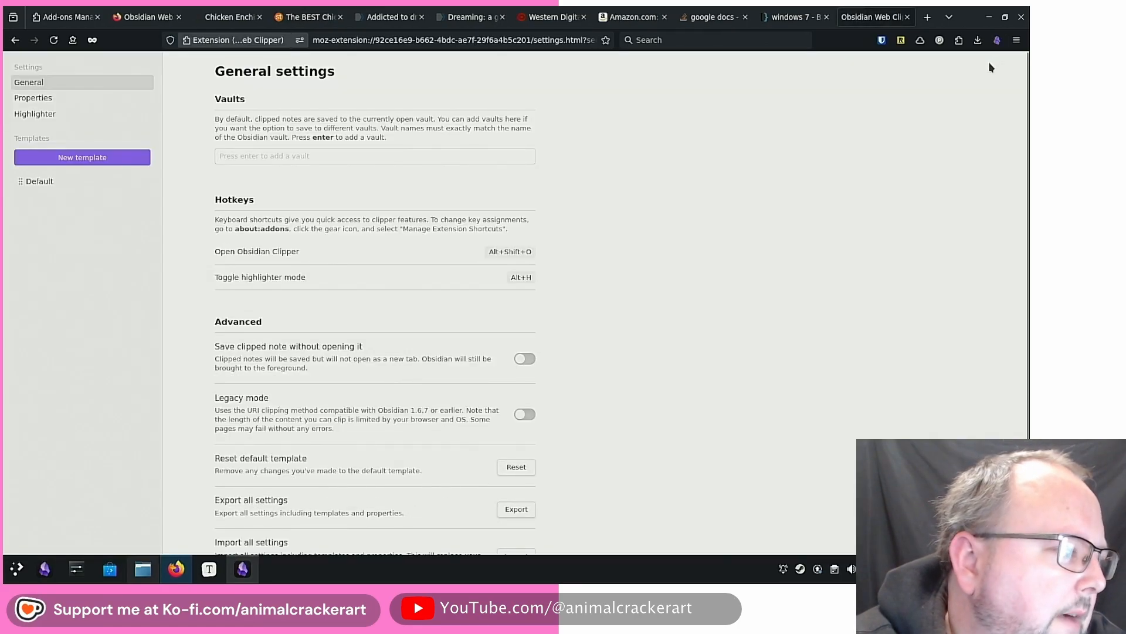
Add a vault named Demonstration in the Web Clipper's General settings.
click(376, 155)
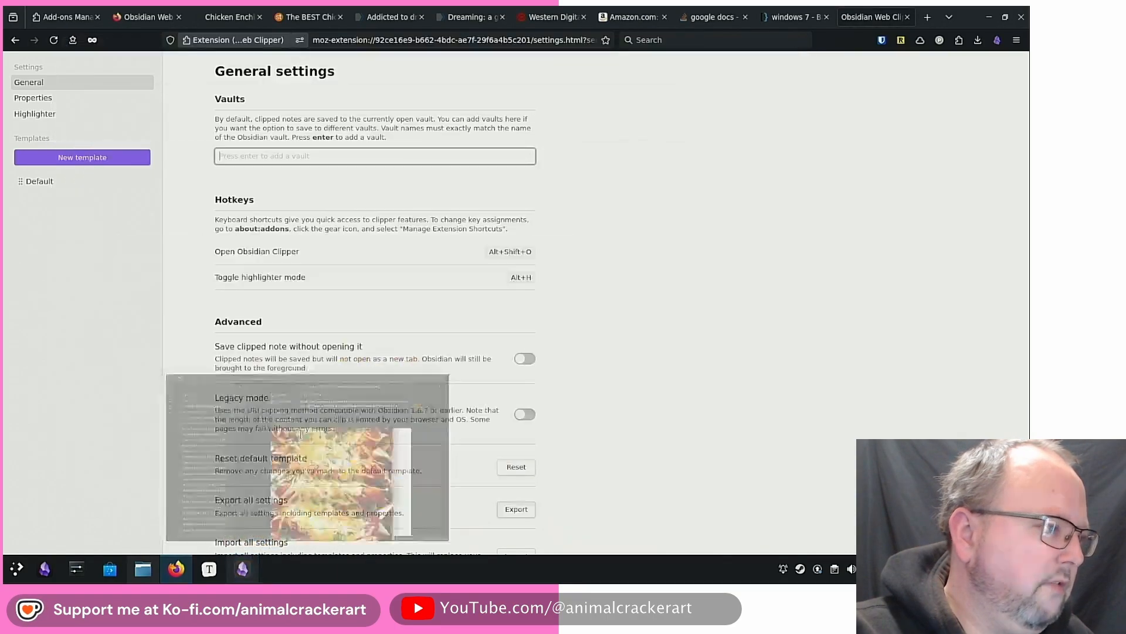
text(Demonstration)
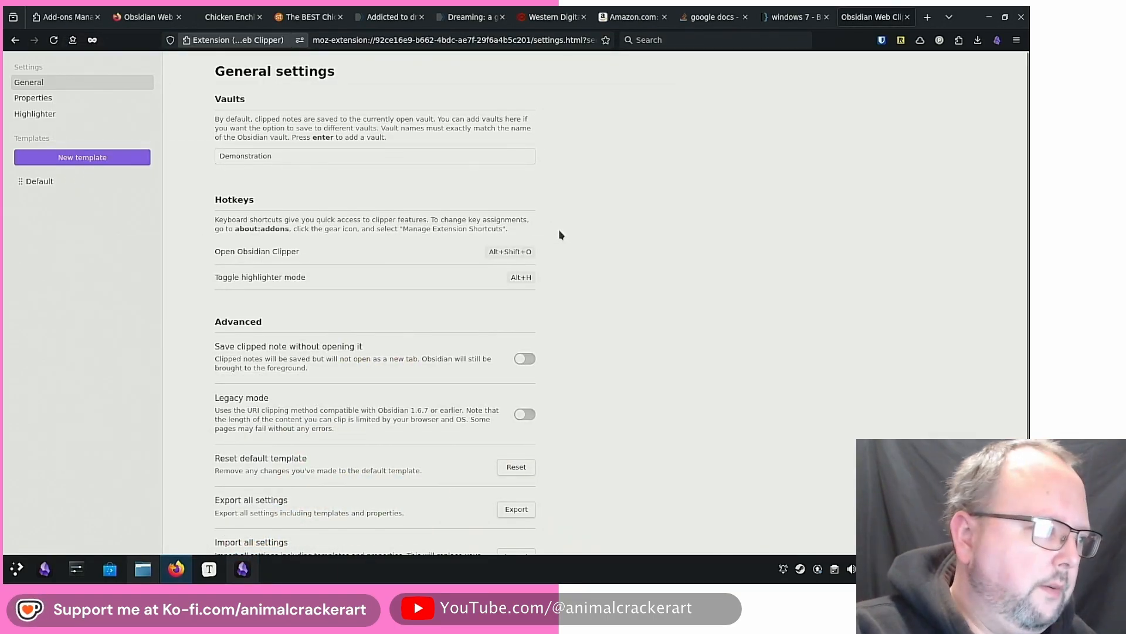
scroll(down, 3)
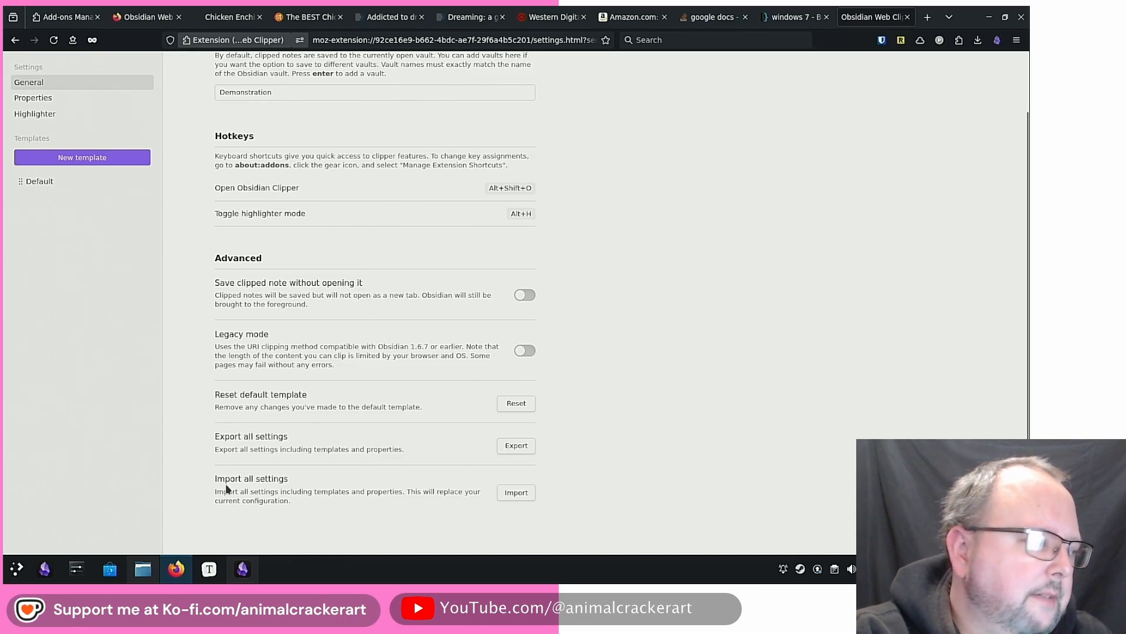
mouse_move(365, 487)
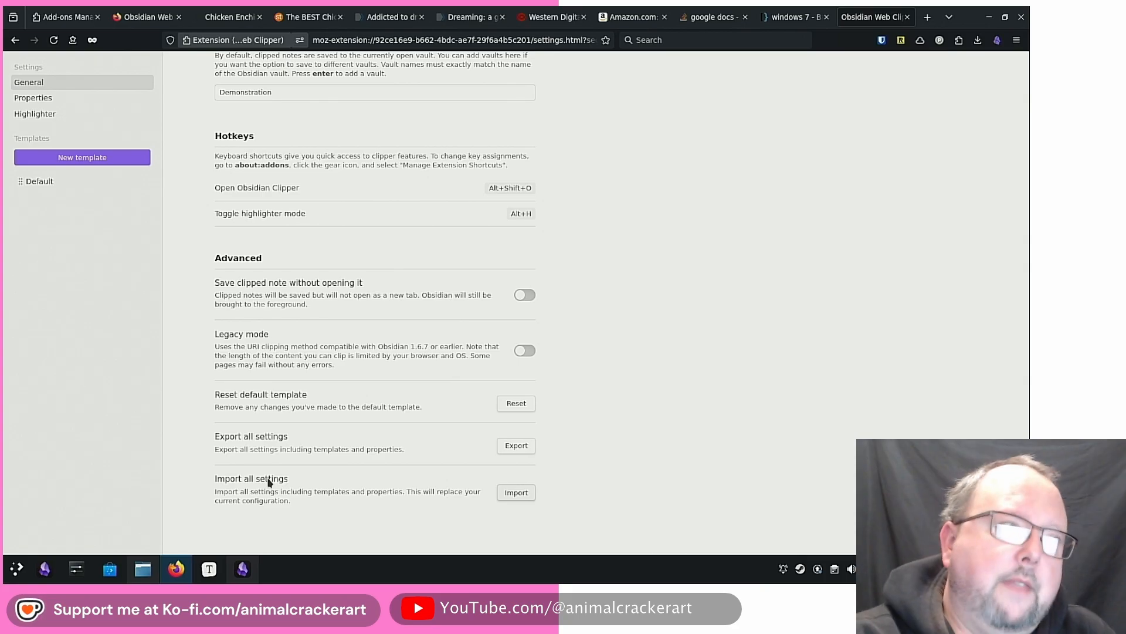
mouse_move(140, 120)
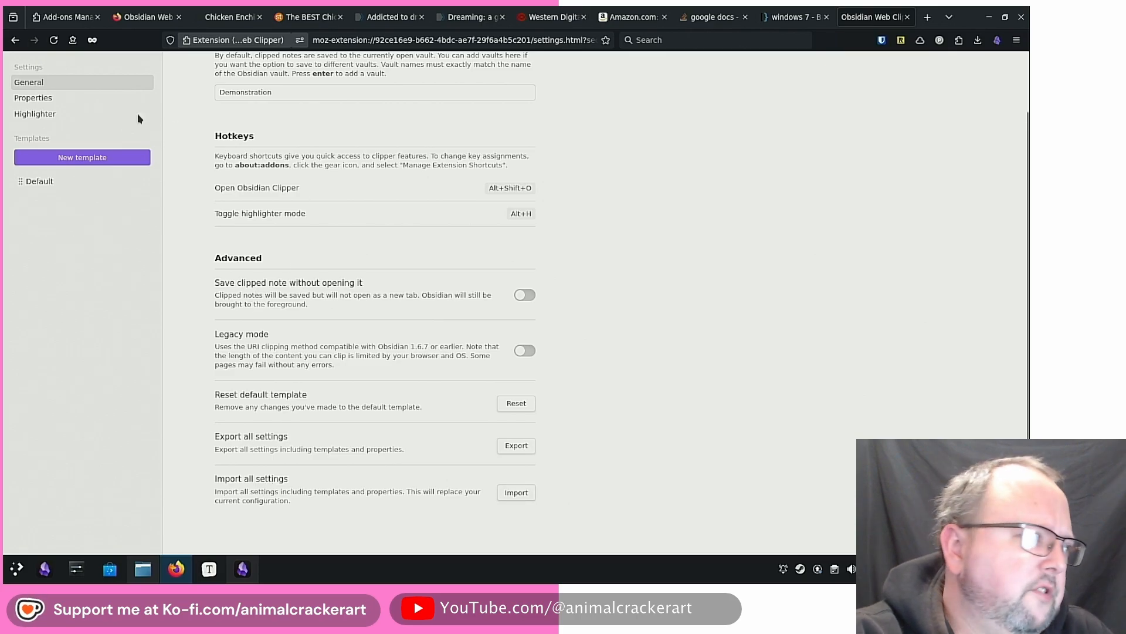
Review the Properties and Highlighter settings, then return to the Skinnytaste recipe tab.
click(33, 97)
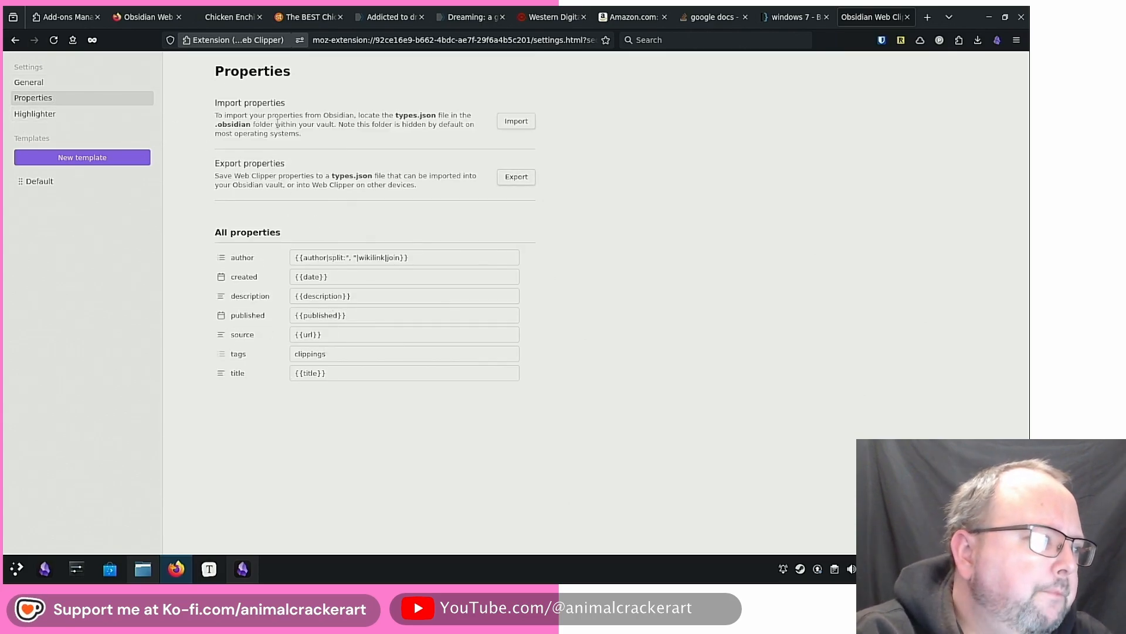
mouse_move(432, 222)
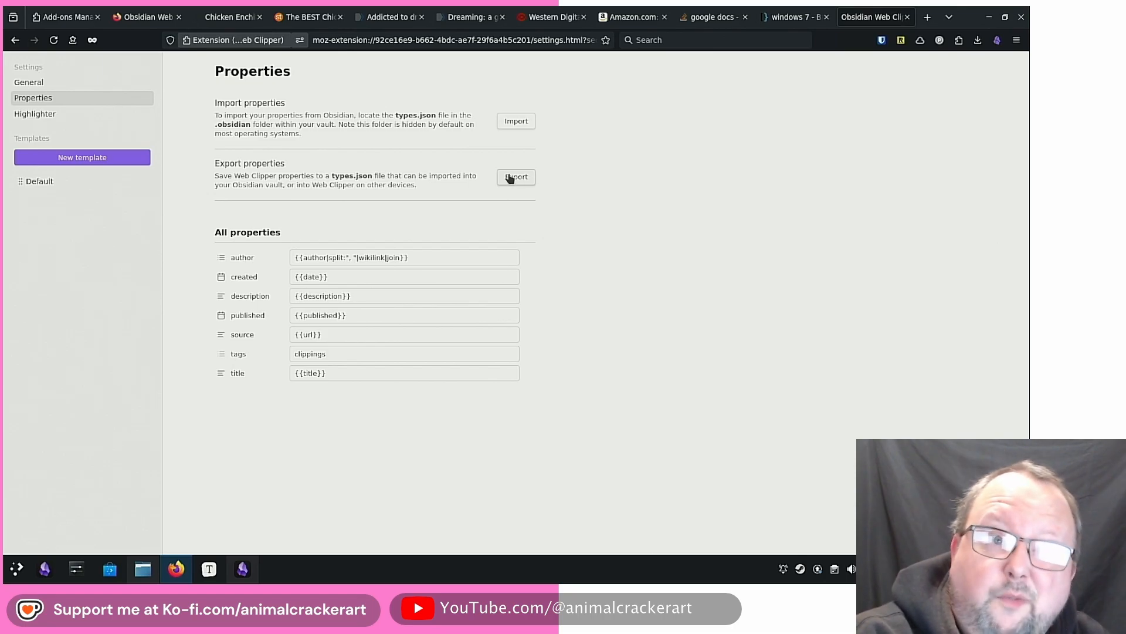
mouse_move(299, 100)
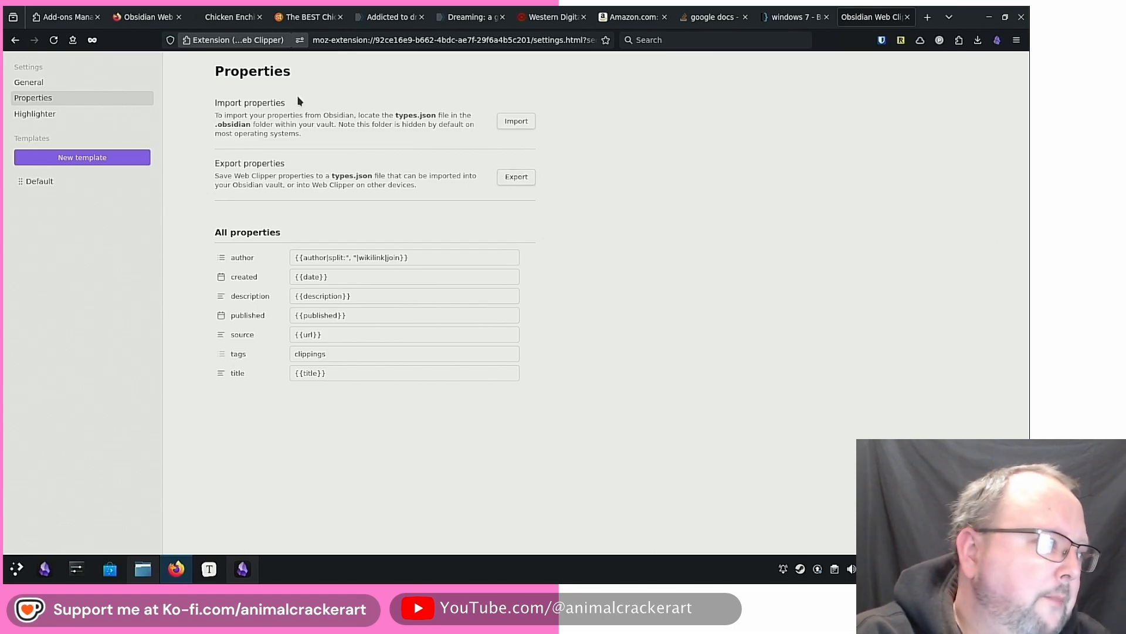
click(35, 114)
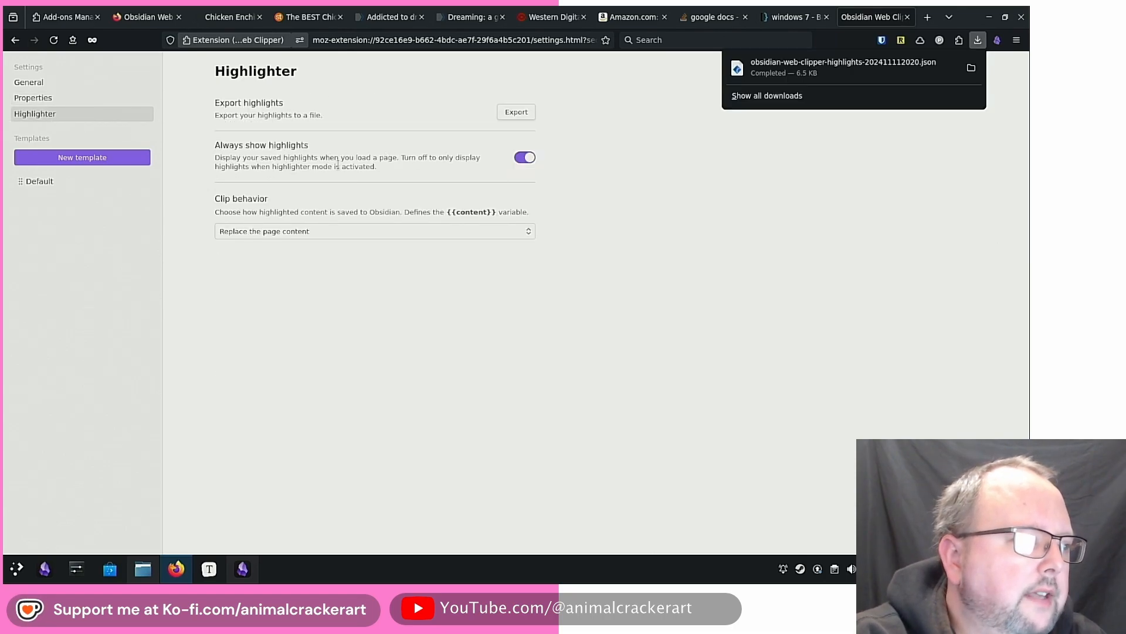
drag(216, 156, 394, 165)
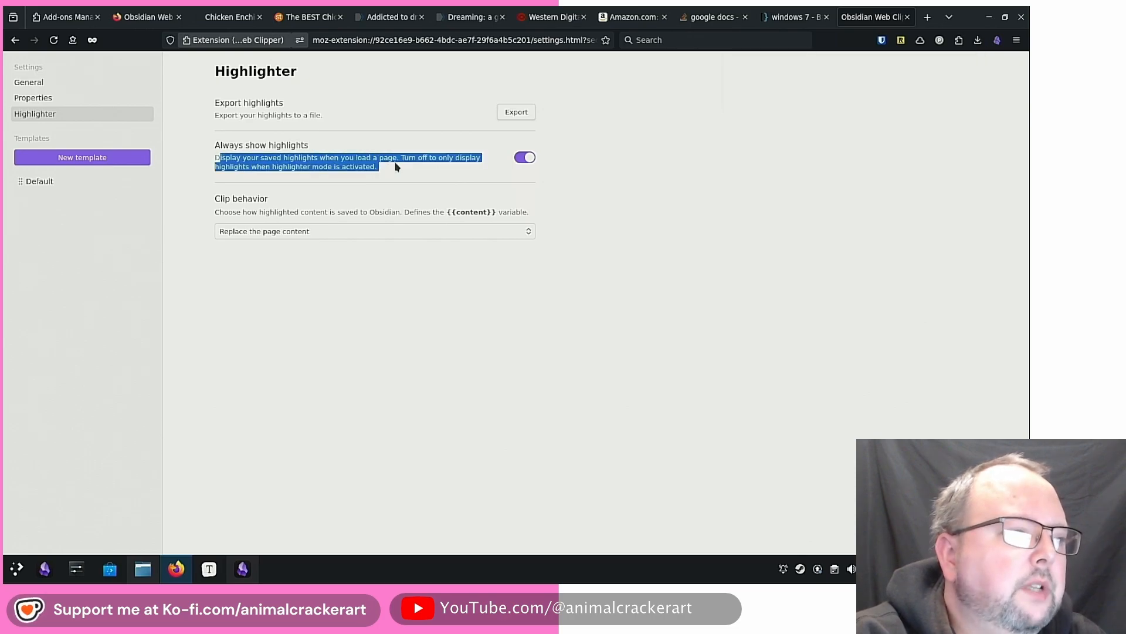
click(311, 16)
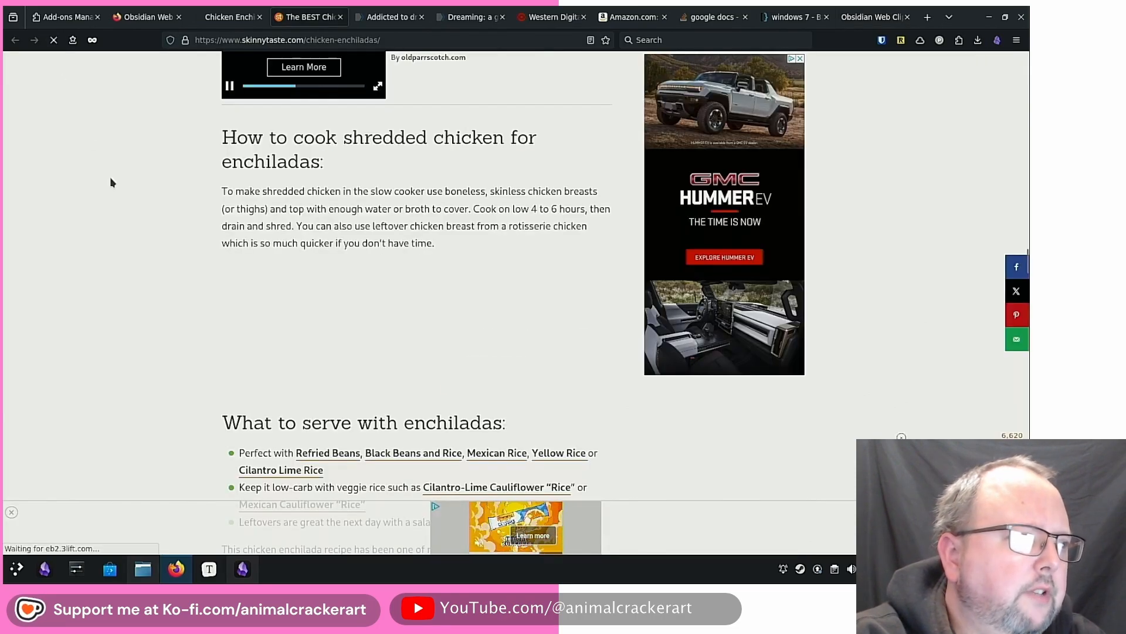
Revisit the Gimme Some Oven recipe page, then return to the Web Clipper template settings.
click(229, 16)
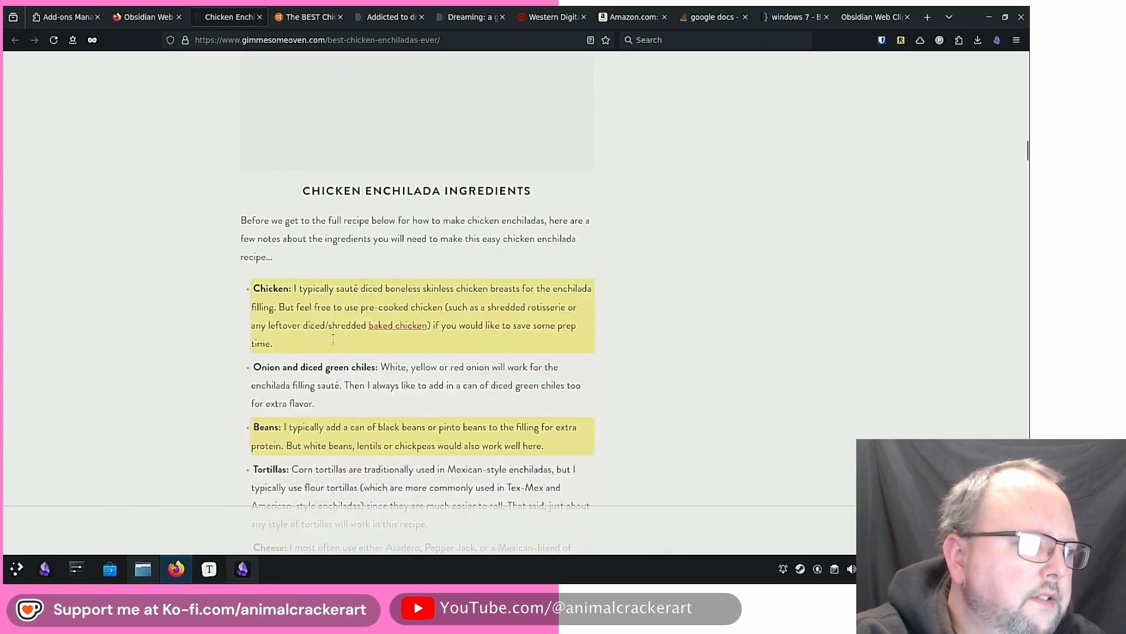
scroll(down, 3)
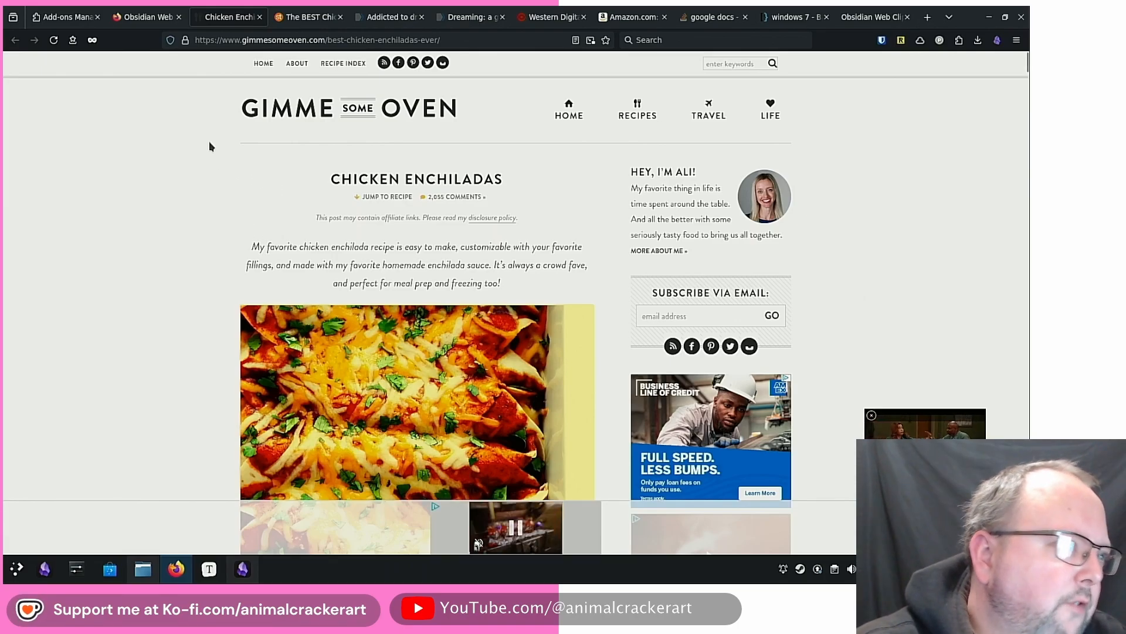
click(877, 16)
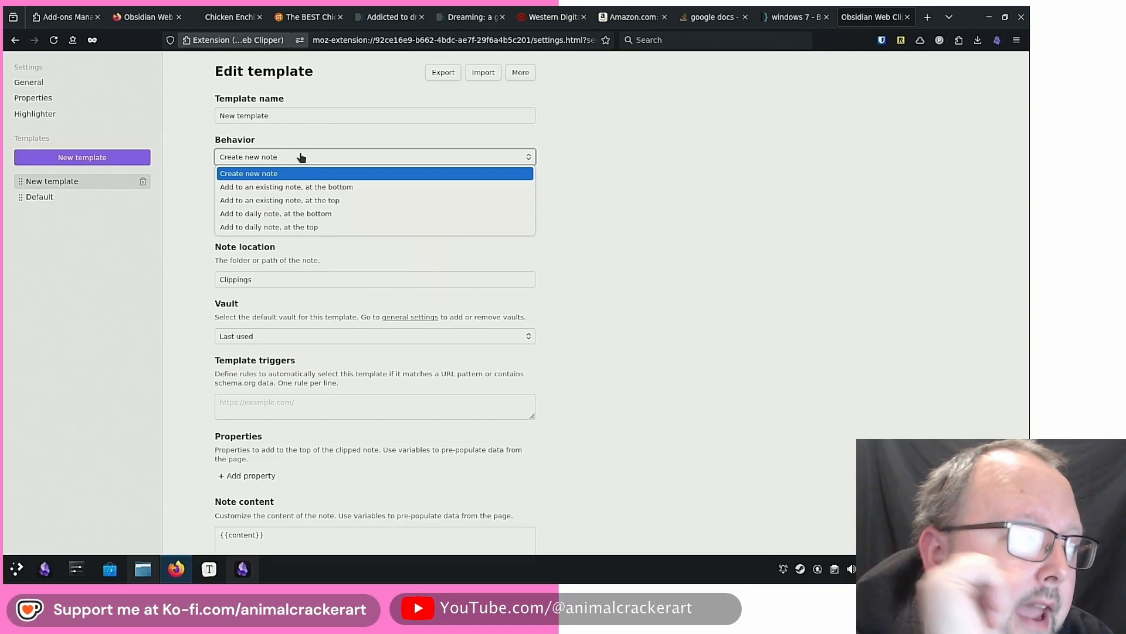
mouse_move(318, 226)
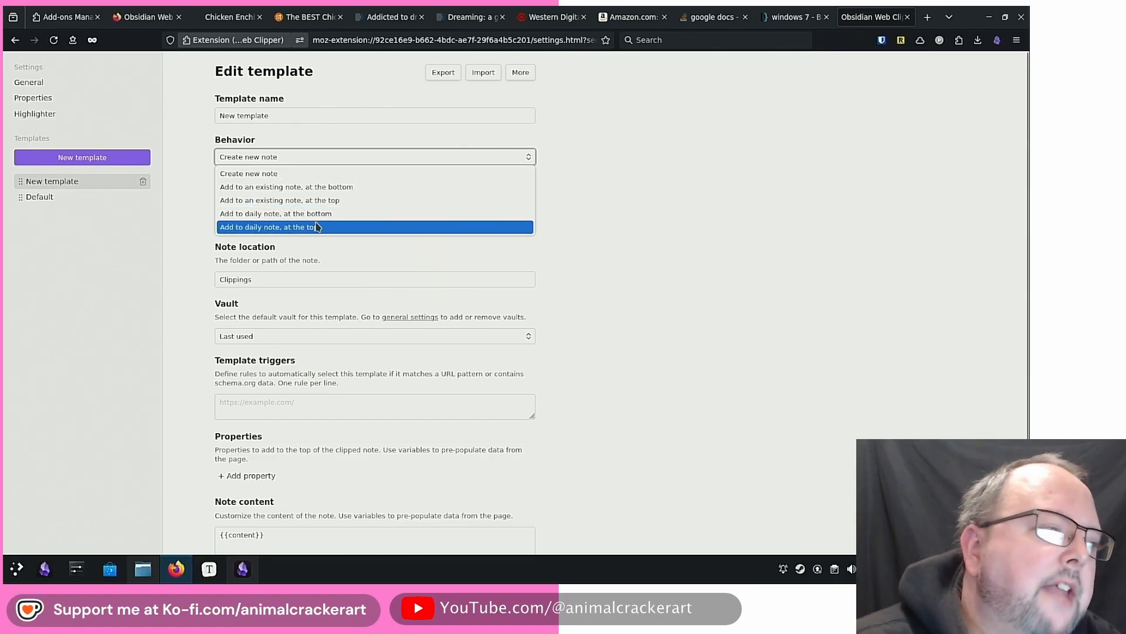
mouse_move(316, 223)
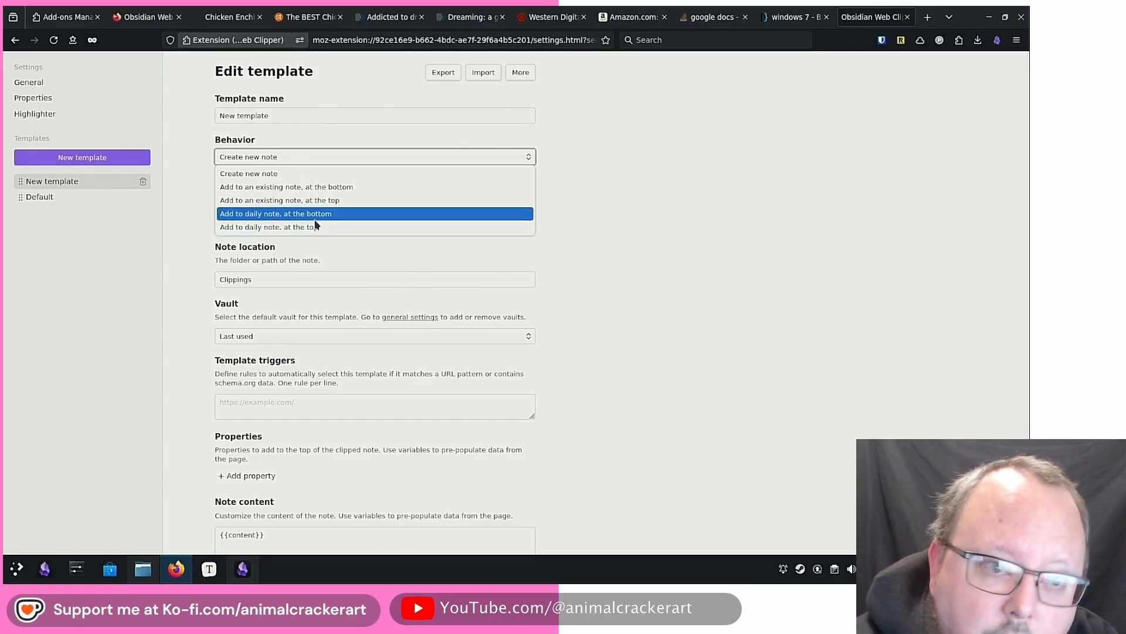
mouse_move(321, 226)
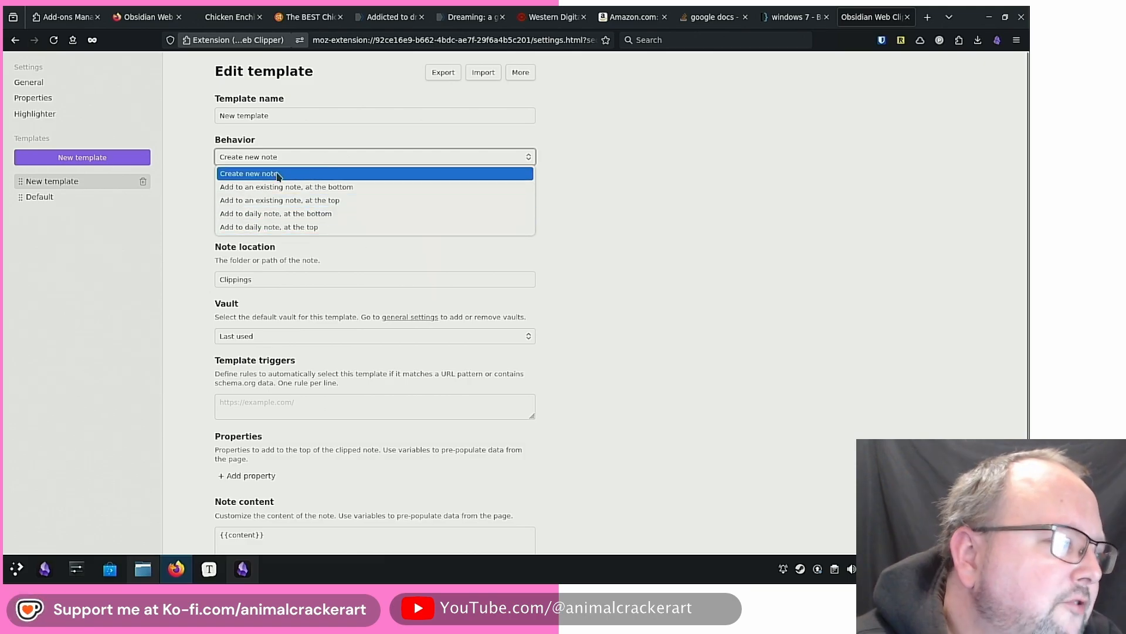
mouse_move(265, 214)
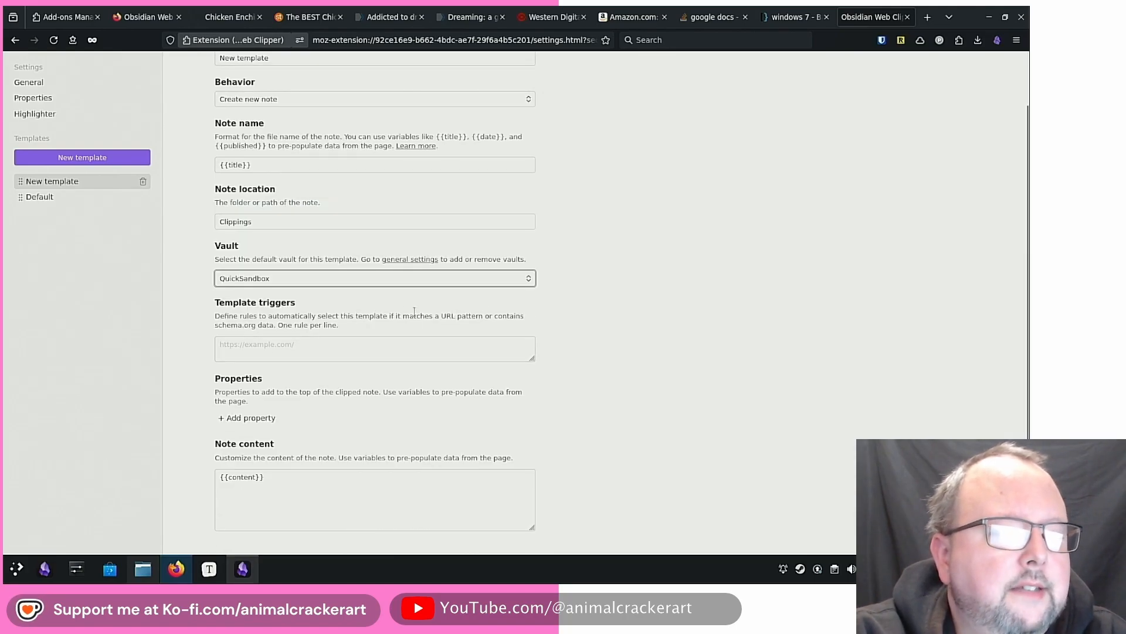
mouse_move(332, 333)
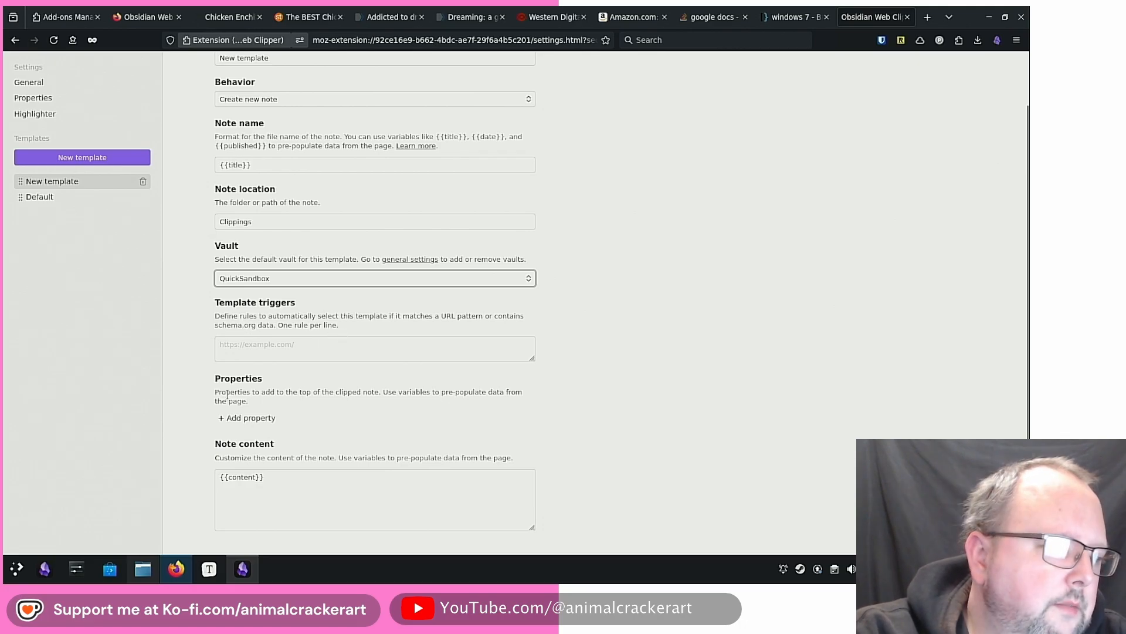
mouse_move(568, 392)
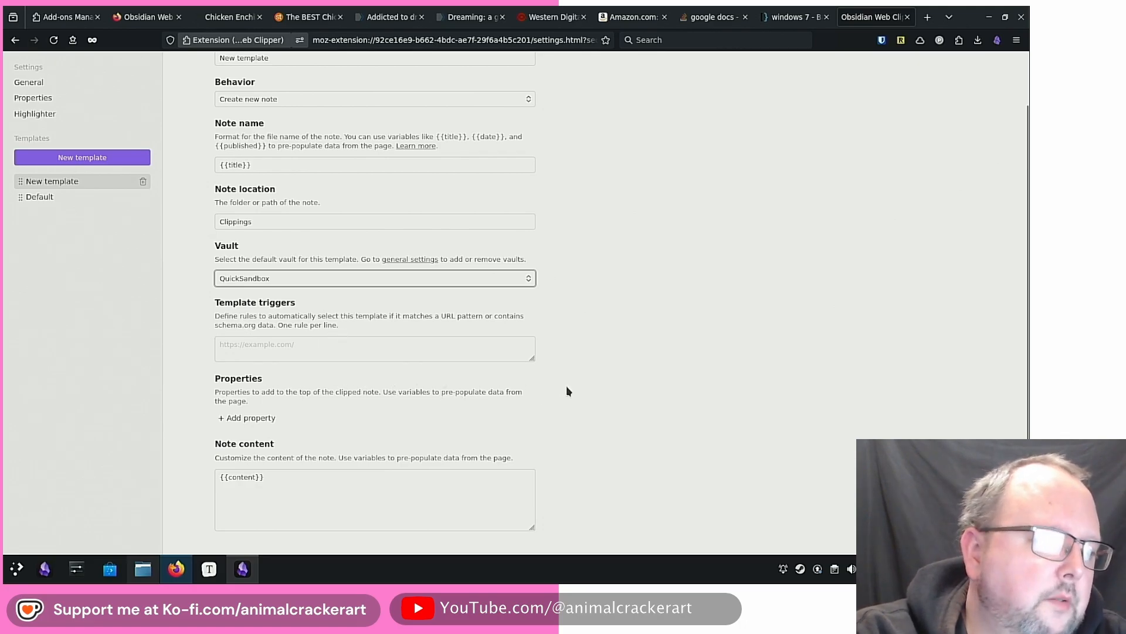
Keep Create new note, target the QuickSandbox vault, and select {{content}} in Note content.
scroll(down, 3)
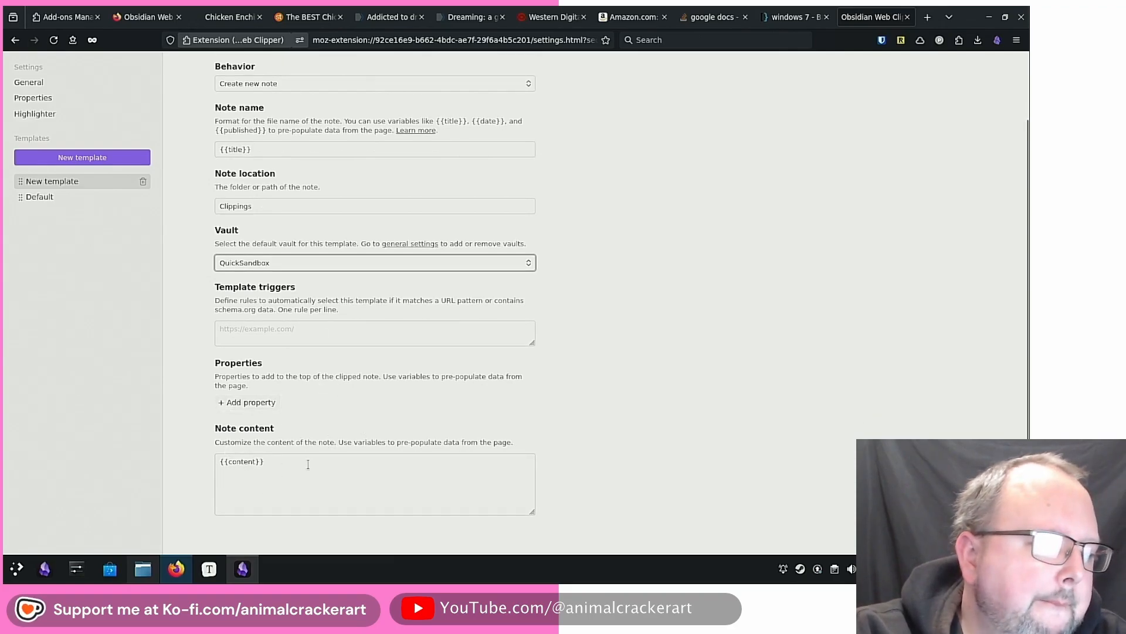
double_click(241, 461)
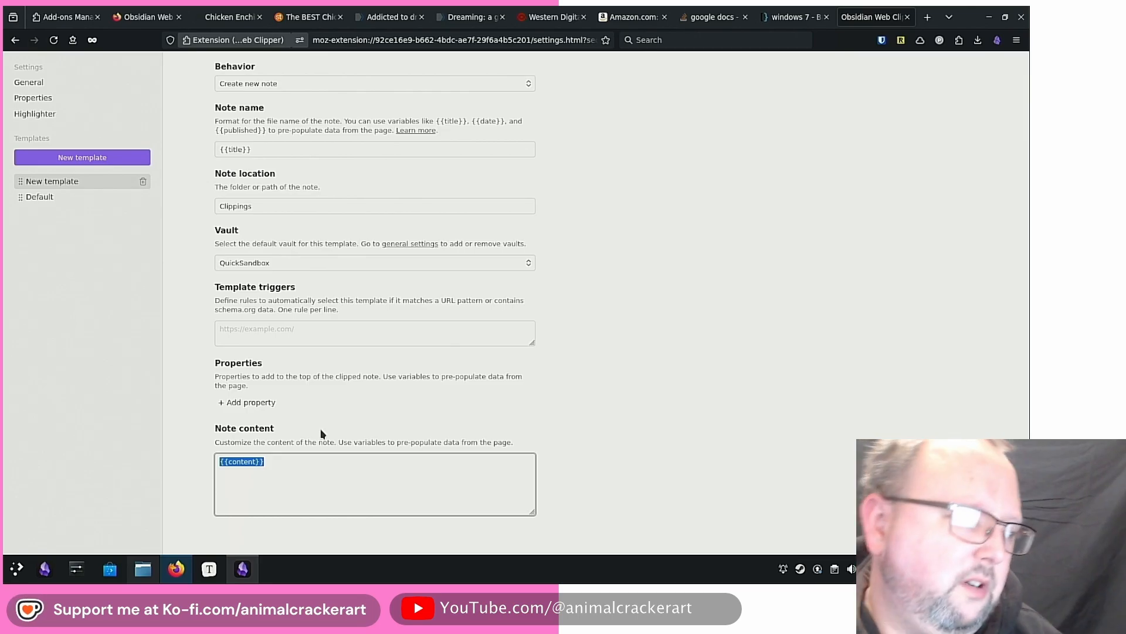
mouse_move(412, 315)
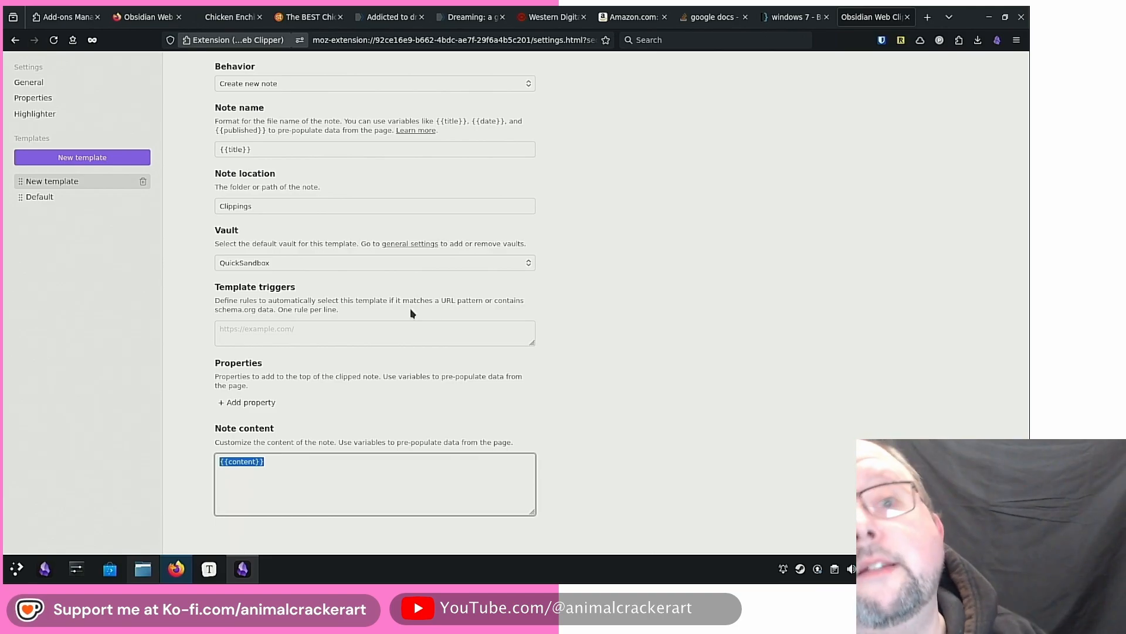
mouse_move(596, 222)
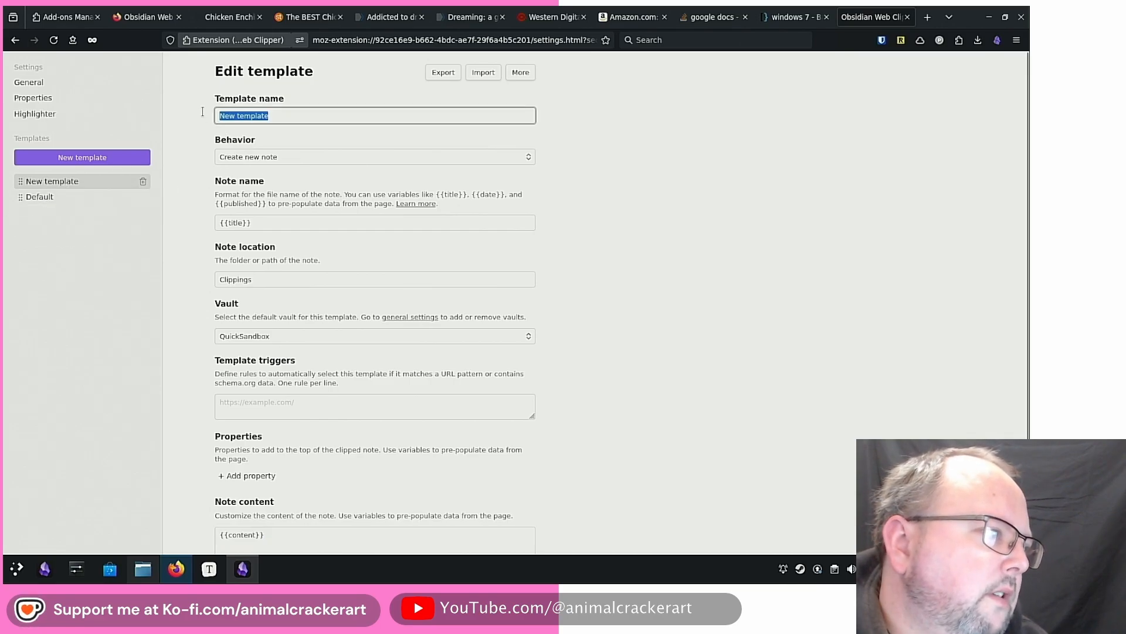
Name the template 'Send to Sandbox' and return to the Skinnytaste enchiladas recipe page.
text(Send to Sandbox)
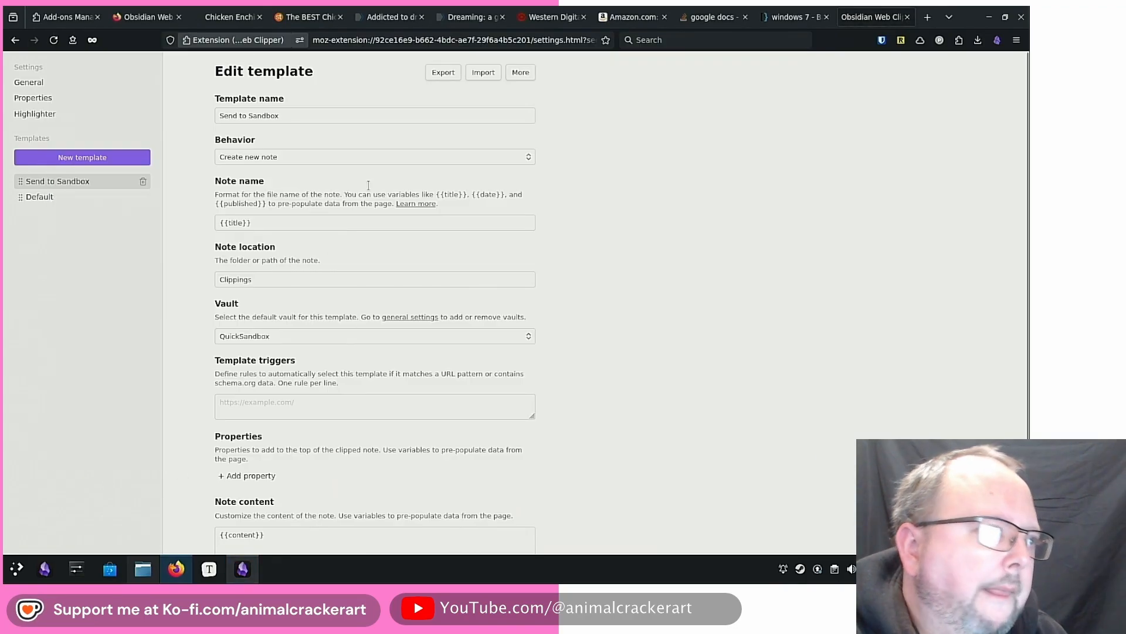
click(309, 16)
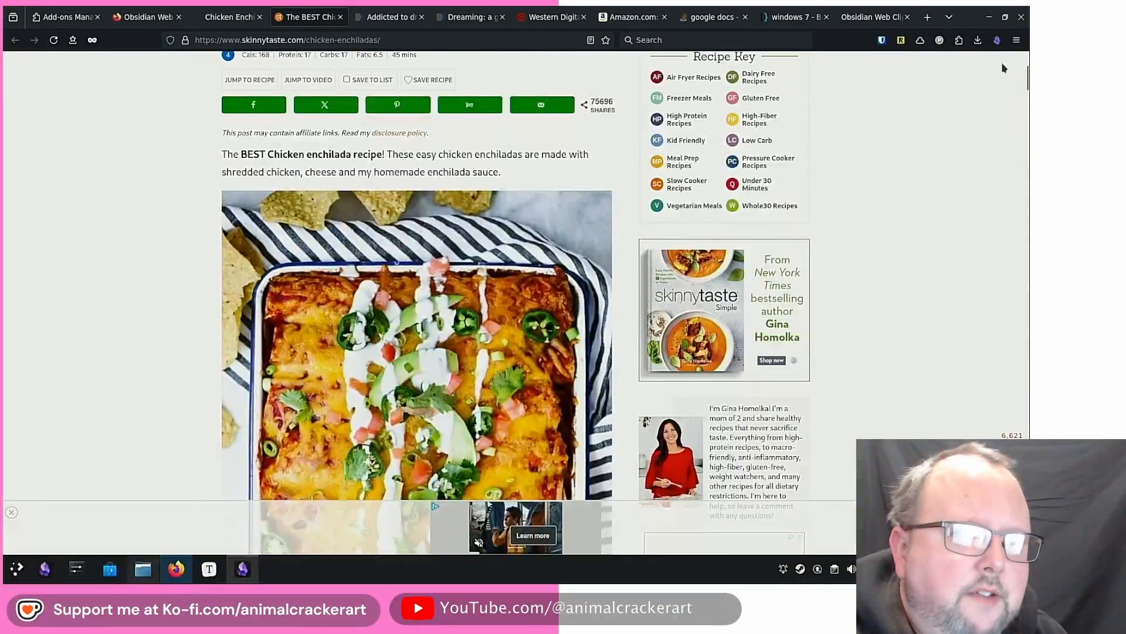
Clip the enchiladas recipe to Obsidian using the Send to Sandbox template.
click(998, 39)
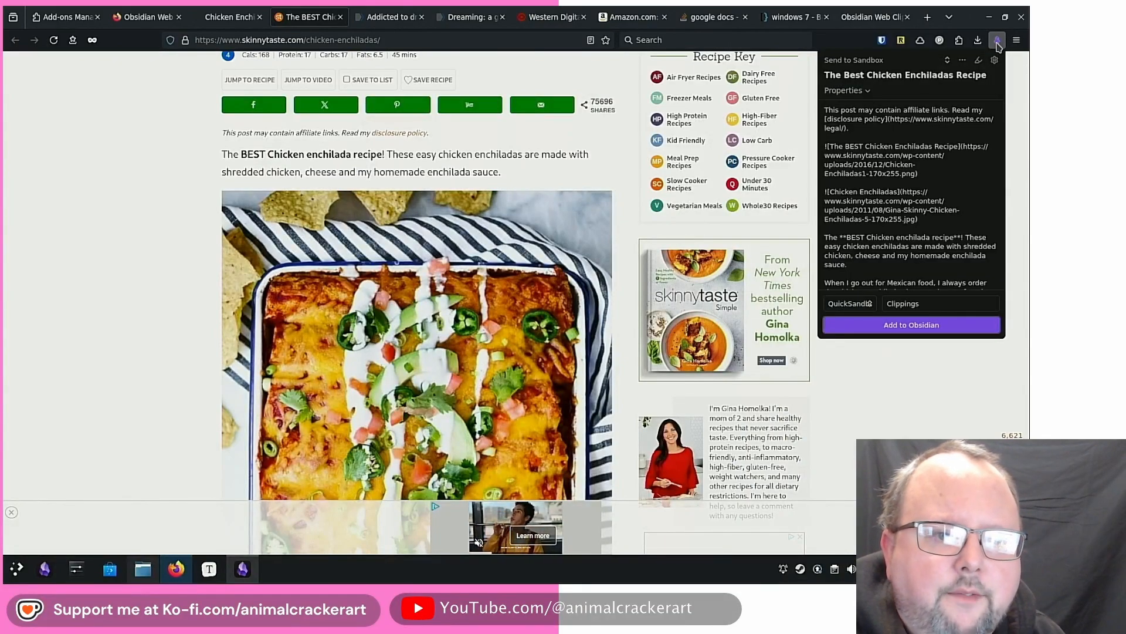
click(849, 303)
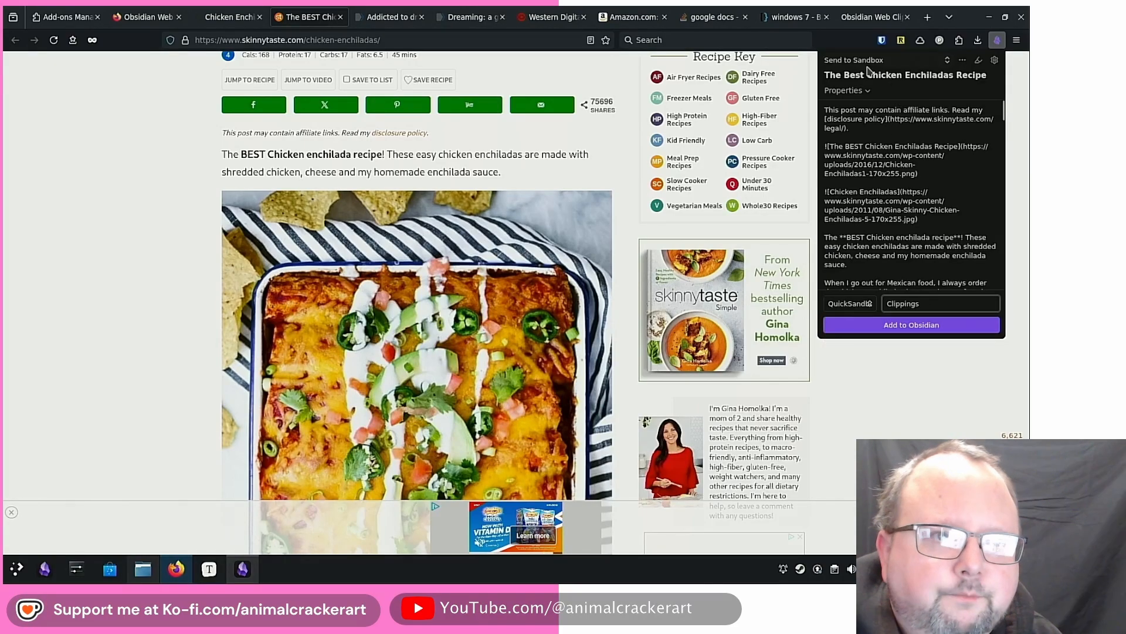
click(945, 59)
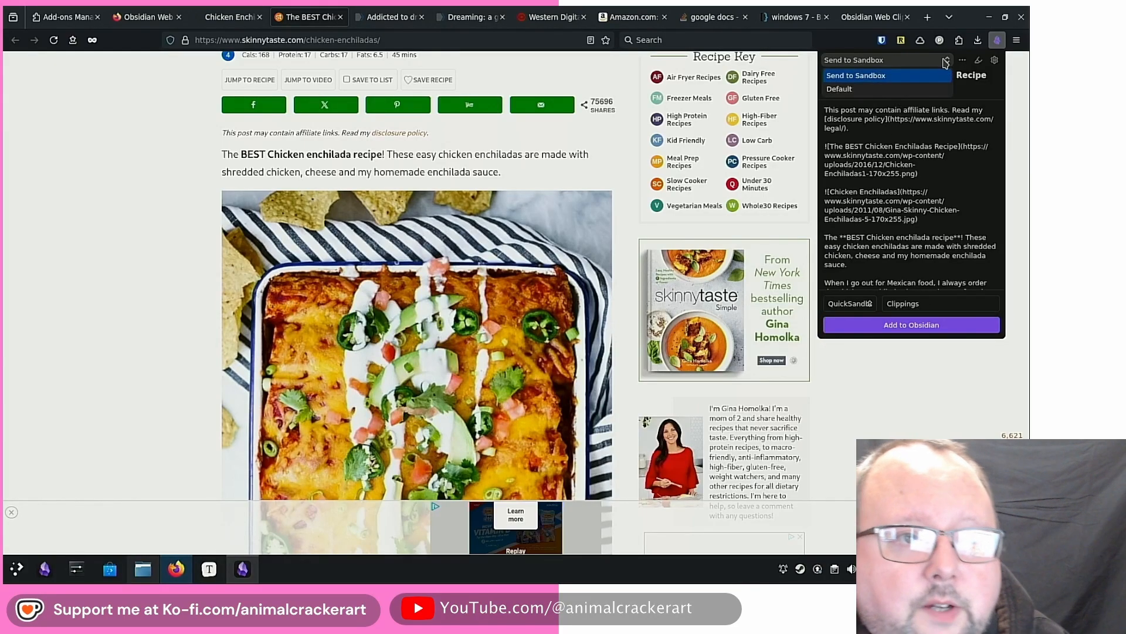
click(839, 90)
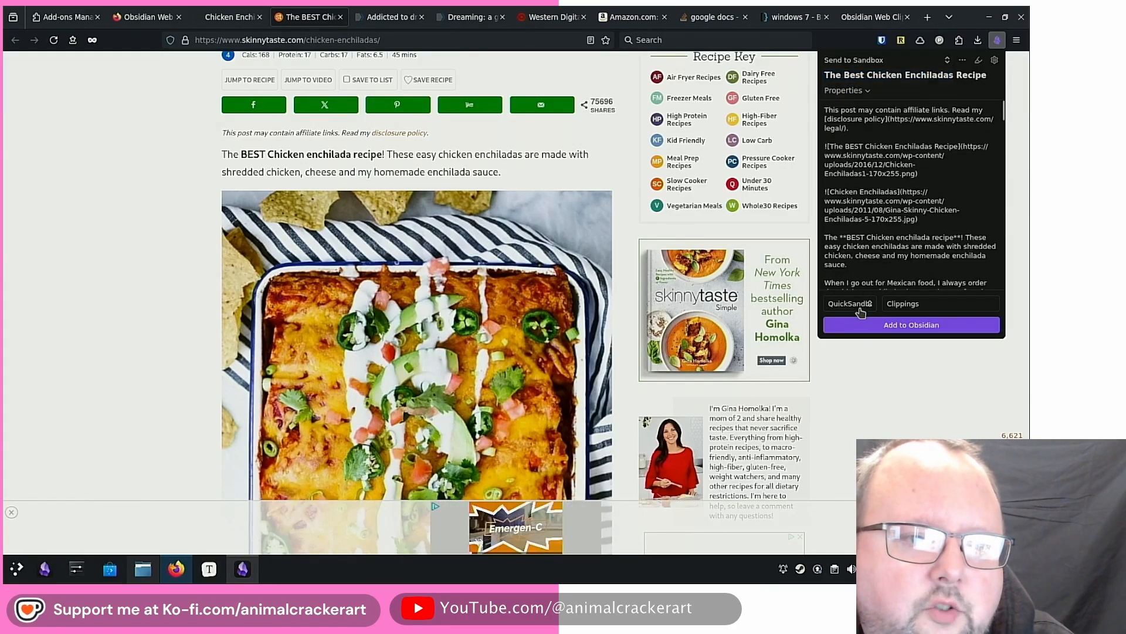
mouse_move(961, 61)
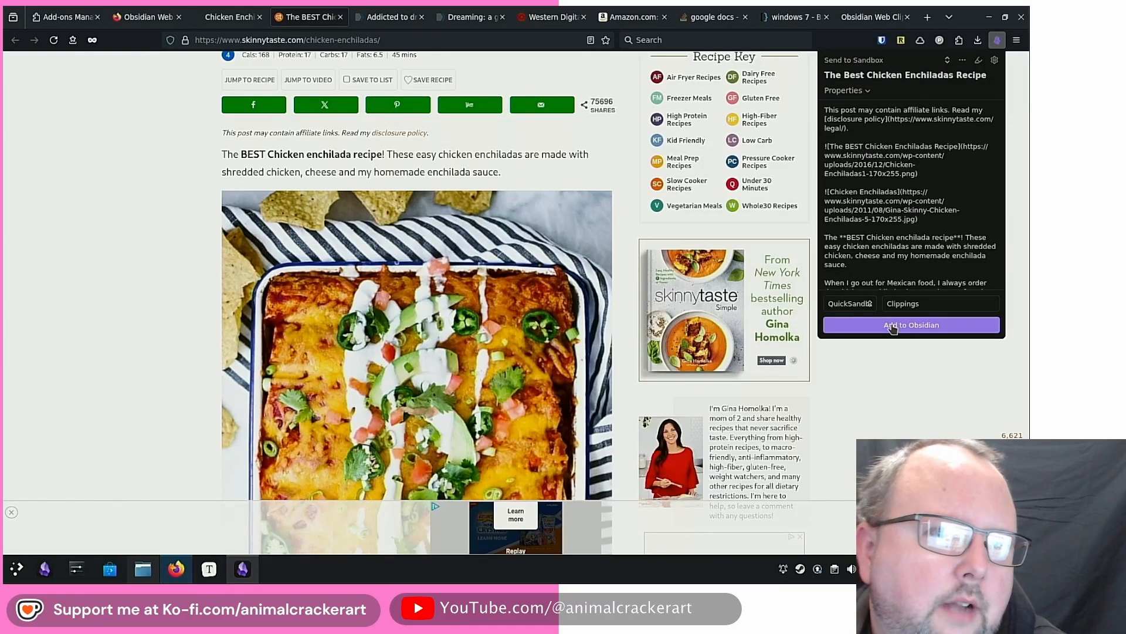
click(911, 325)
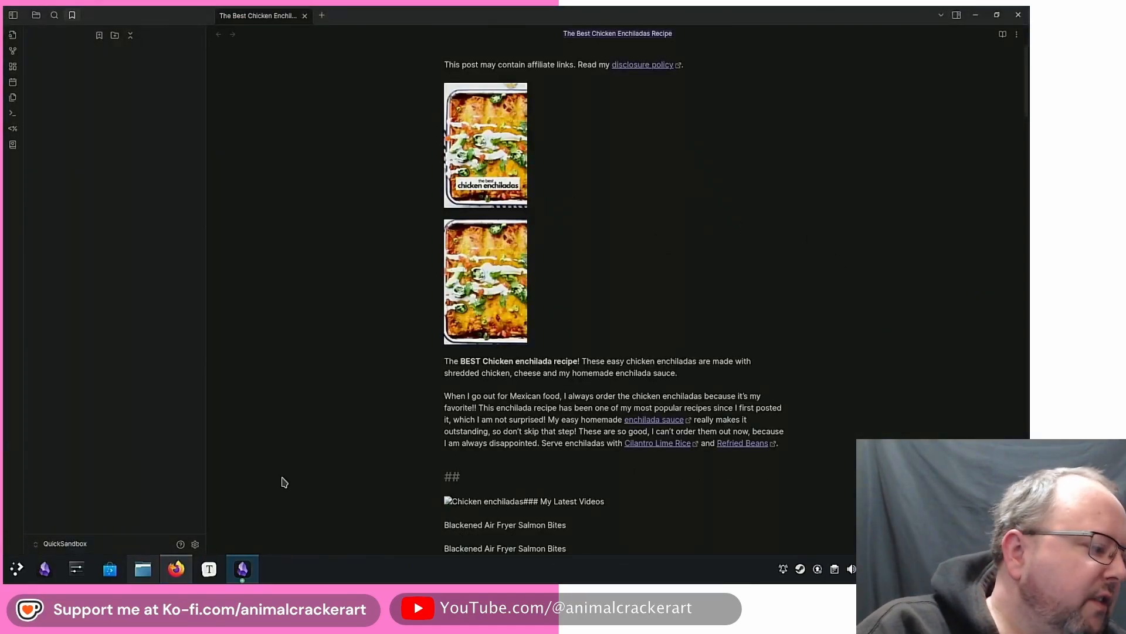
mouse_move(108, 484)
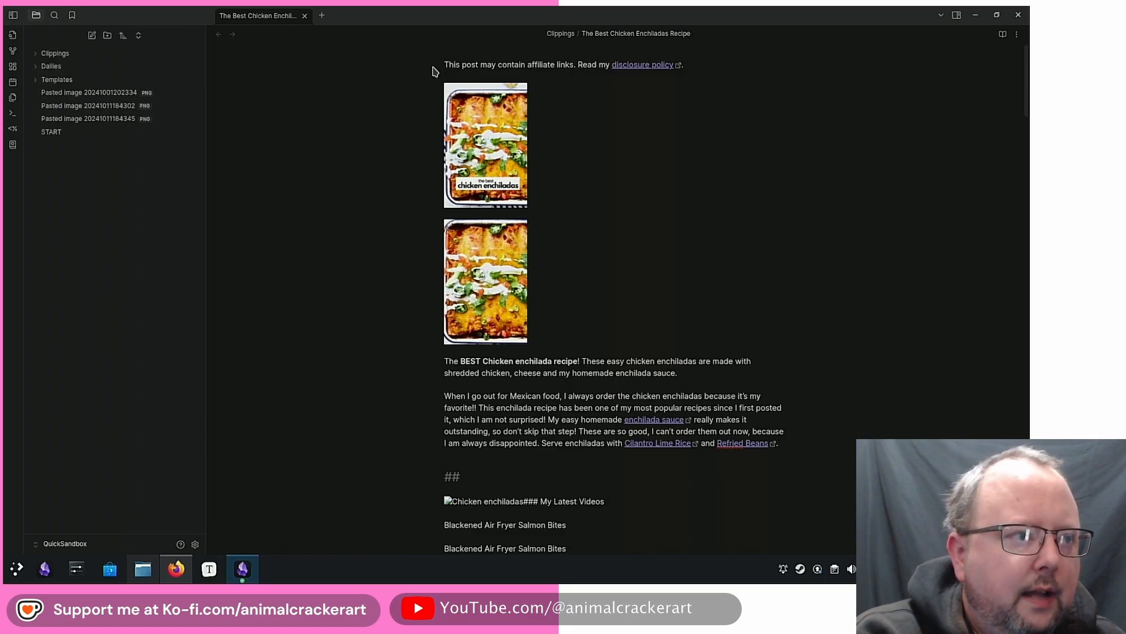
Scroll through the clipped Best Chicken Enchiladas note: ingredients, instructions and nutrition.
scroll(down, 3)
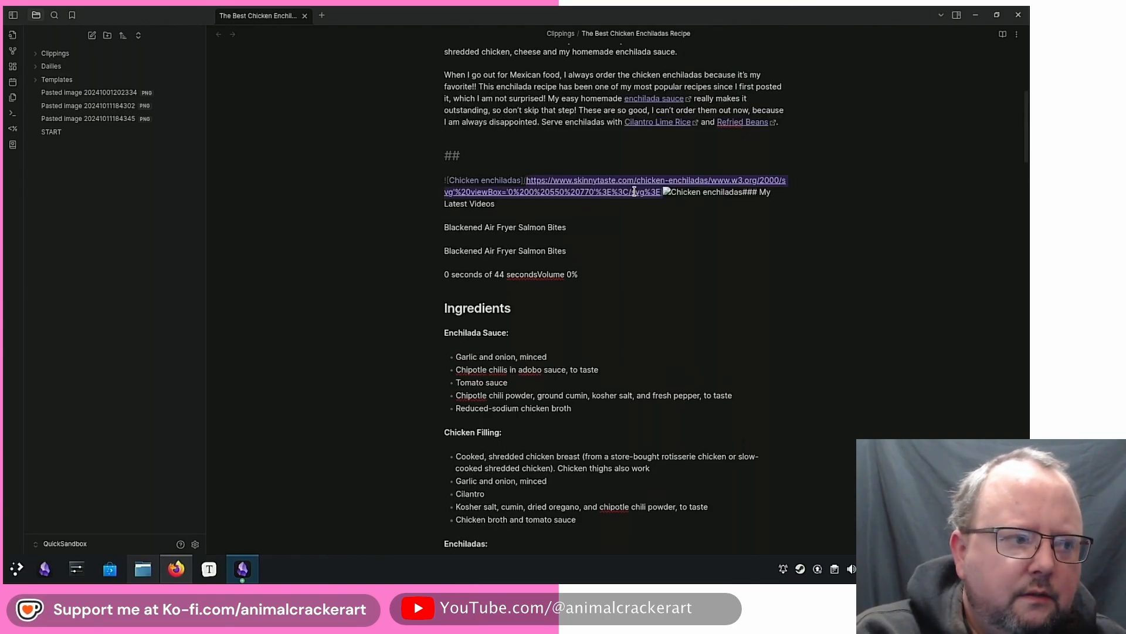
scroll(down, 3)
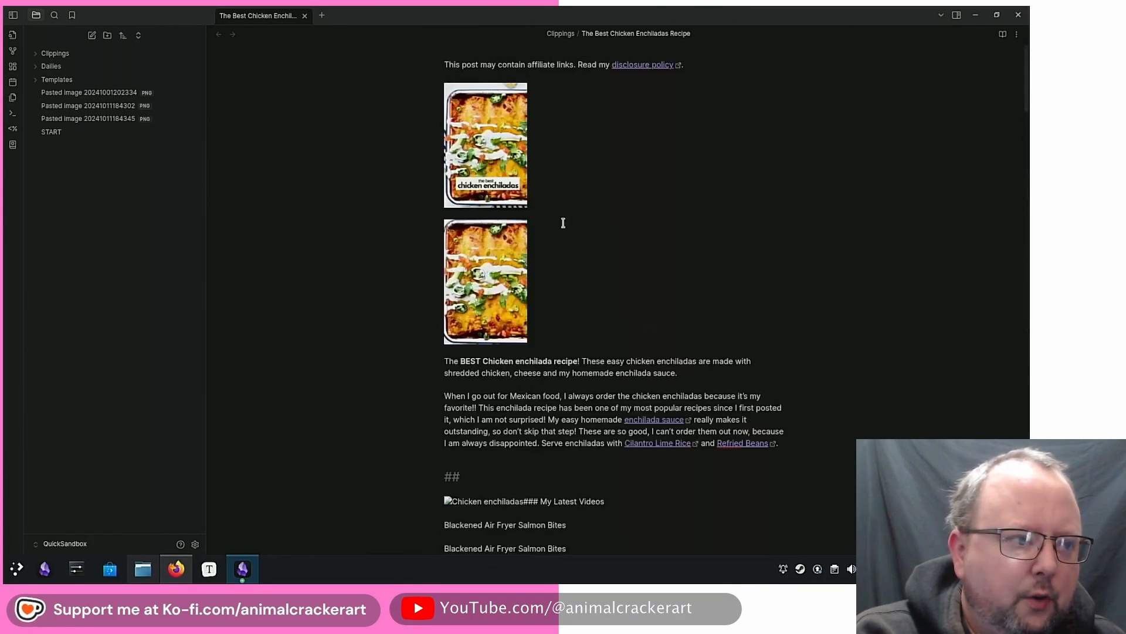
mouse_move(605, 205)
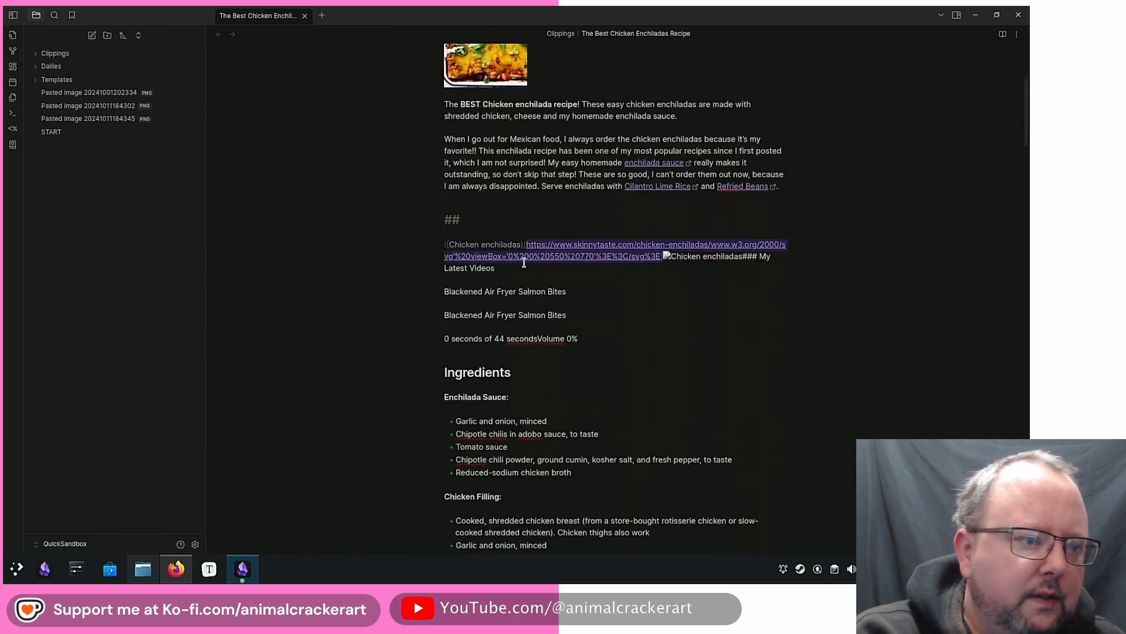
scroll(down, 3)
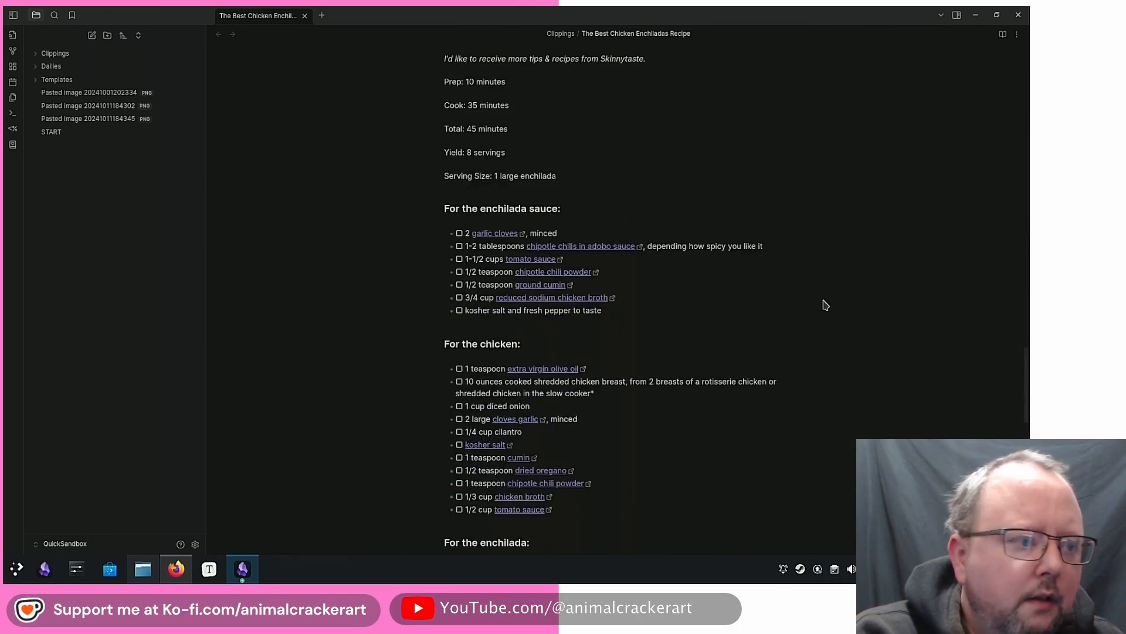
scroll(down, 3)
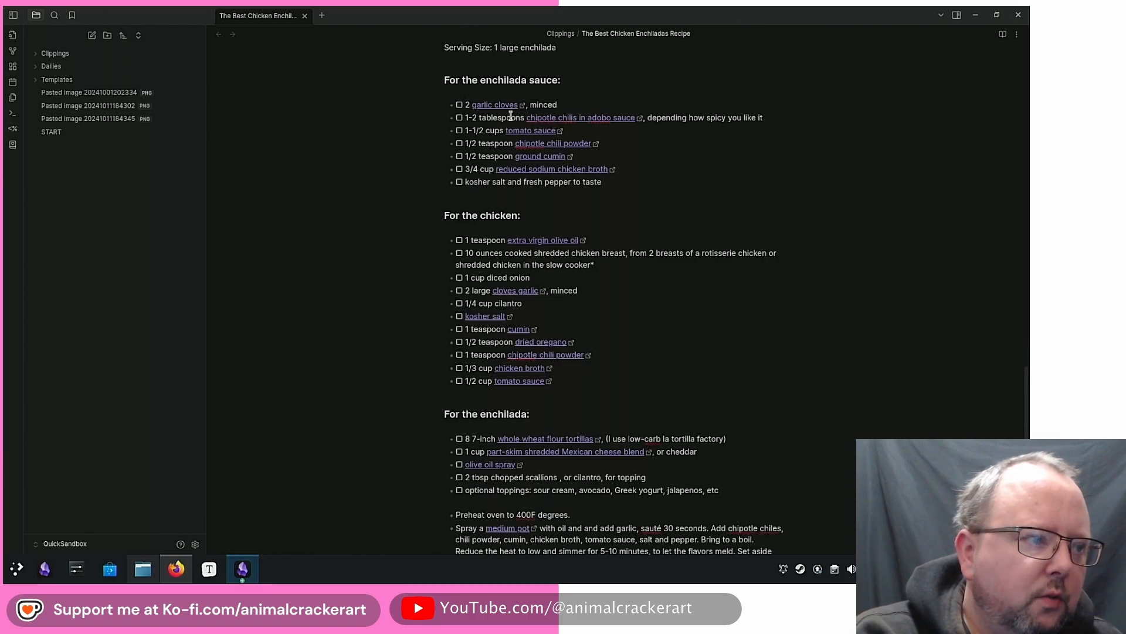
scroll(down, 3)
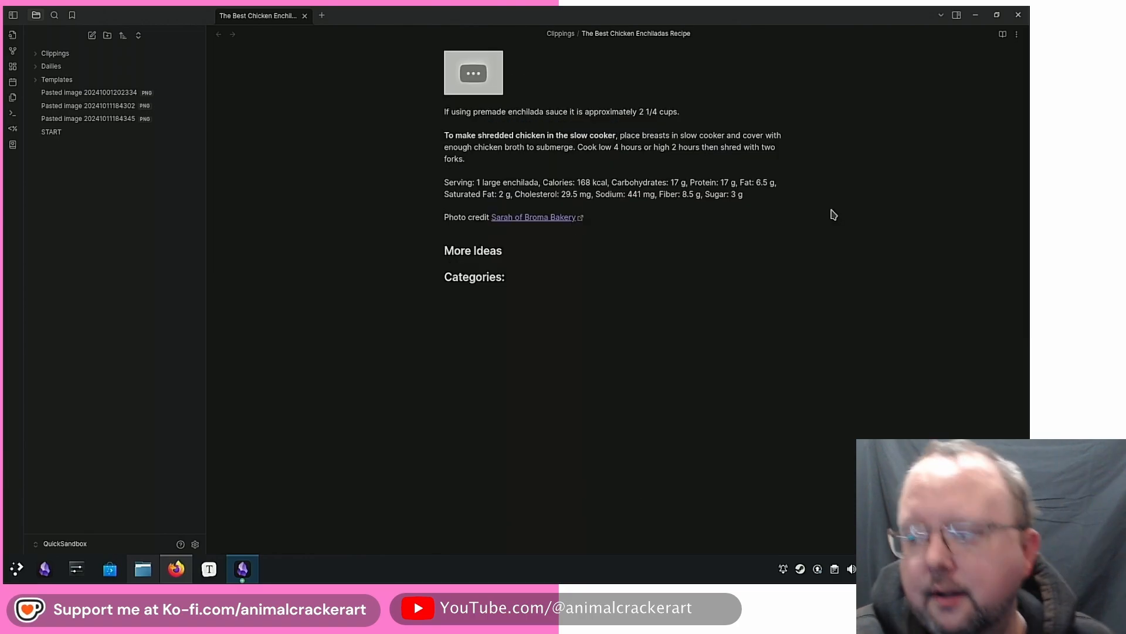